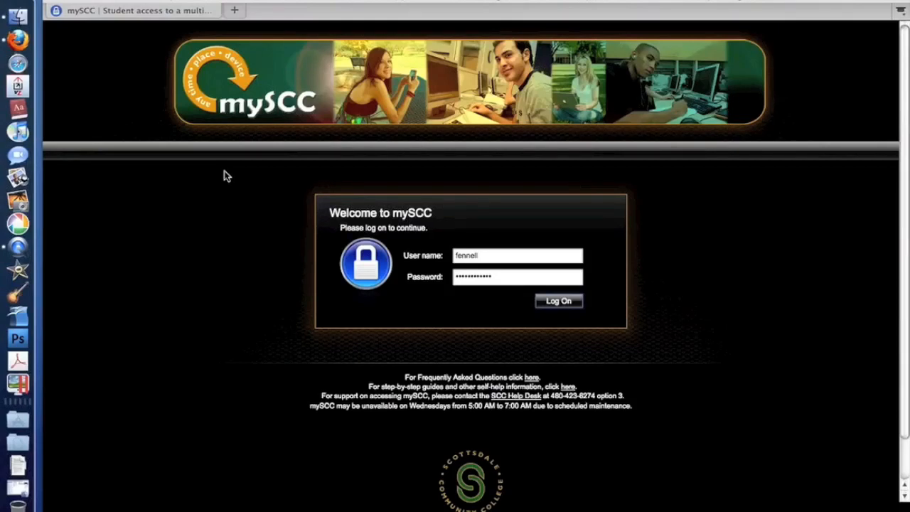
pyautogui.moveTo(761, 194)
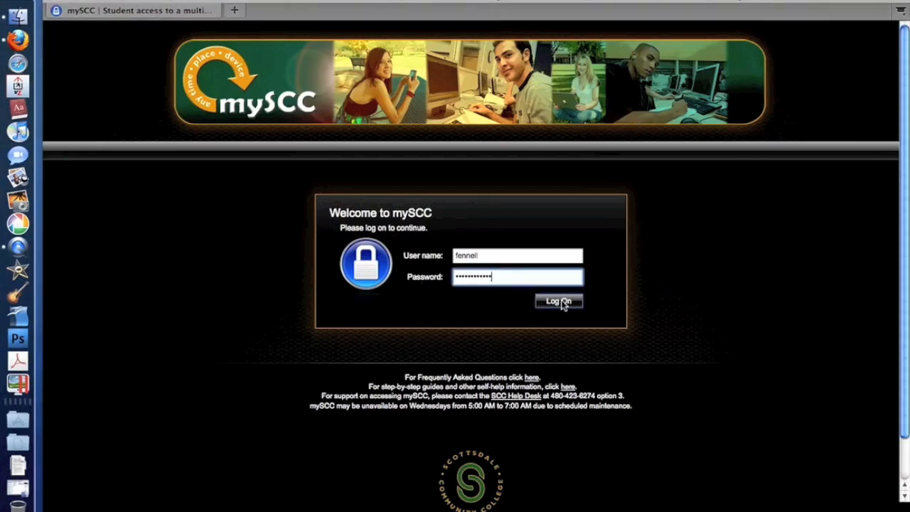
# - Log on to the mySCC portal with the entered user name and password
pyautogui.click(559, 302)
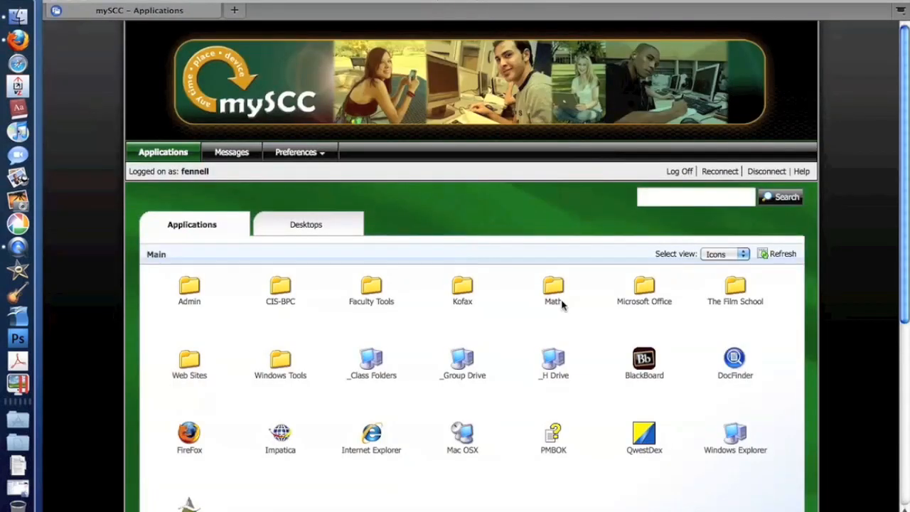
pyautogui.moveTo(553, 290)
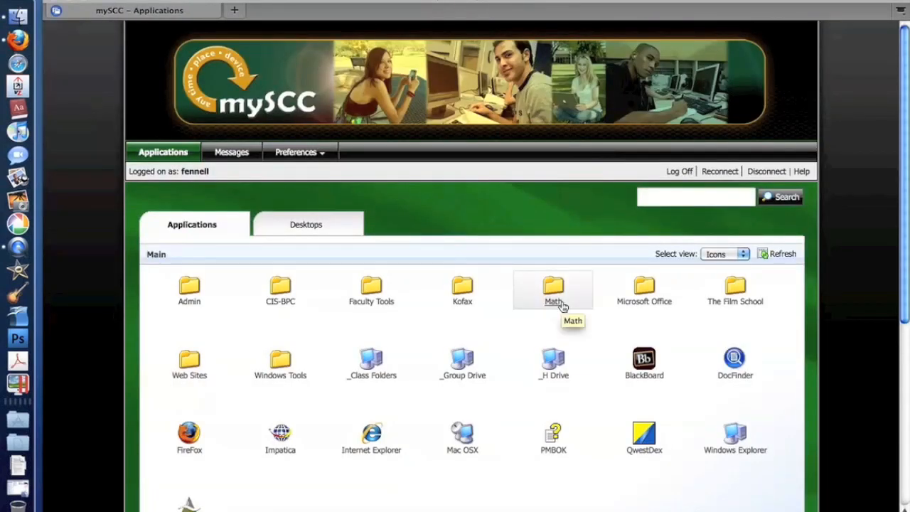
pyautogui.moveTo(370, 265)
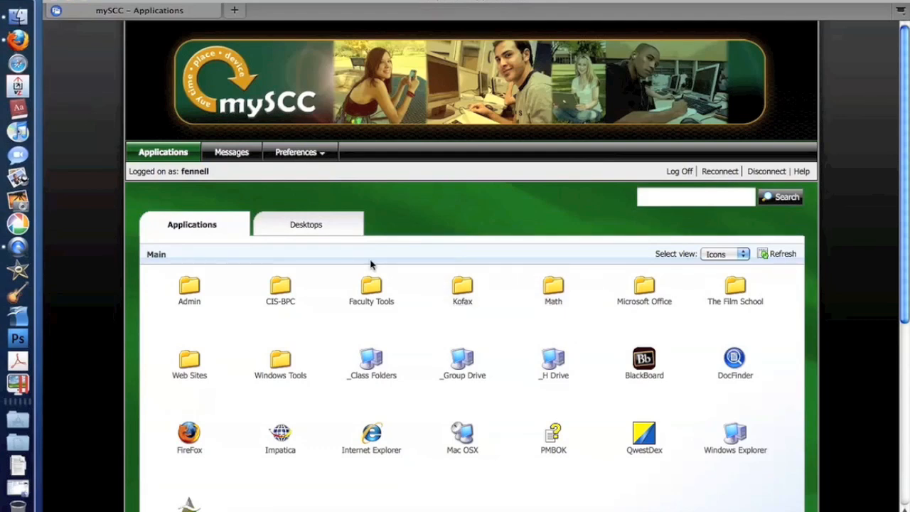
pyautogui.moveTo(324, 233)
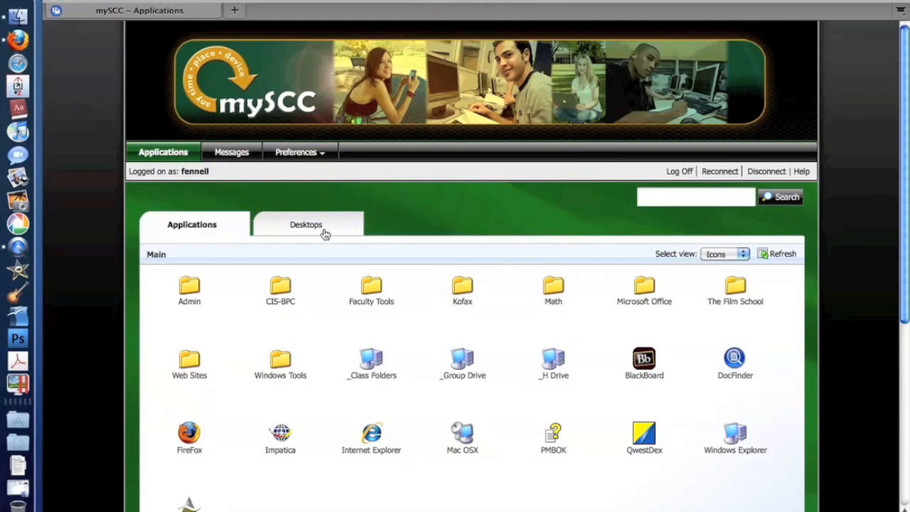
# - Scroll down the Applications list to see the remaining Main icons and folders
pyautogui.scroll(-3)
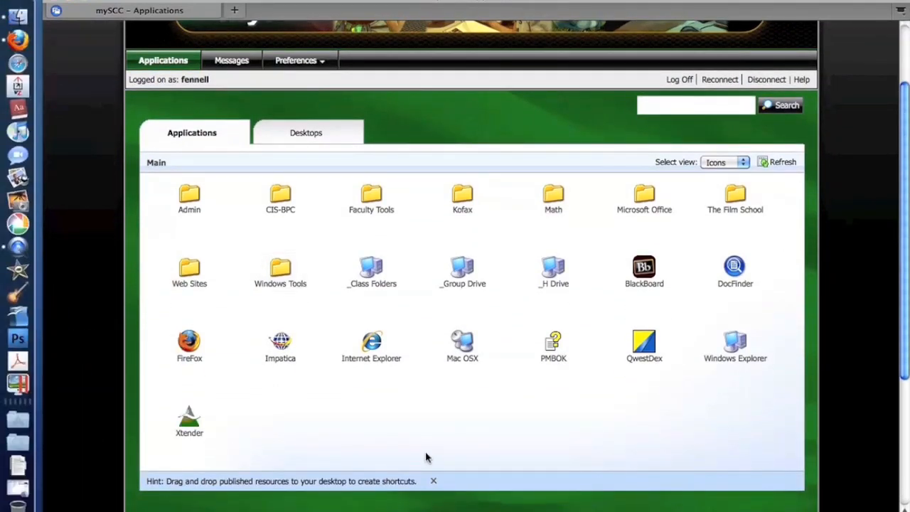
pyautogui.moveTo(575, 245)
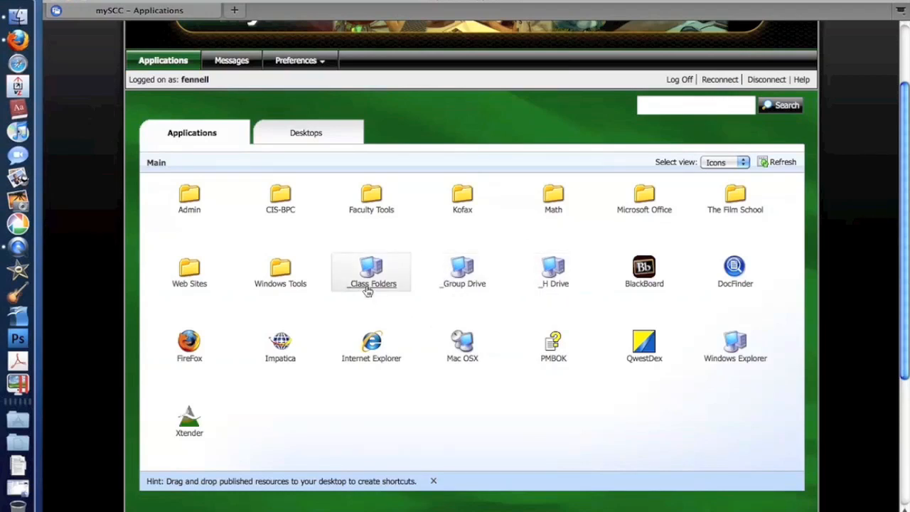
pyautogui.moveTo(381, 298)
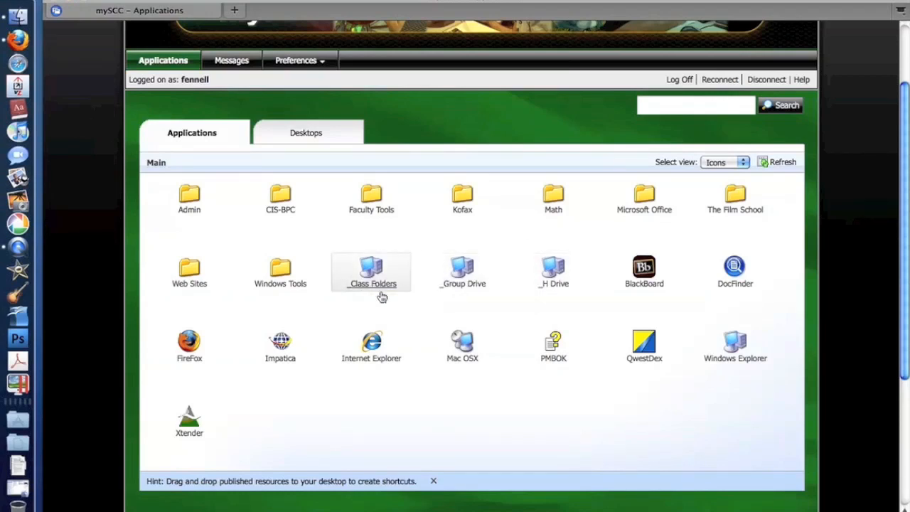
pyautogui.moveTo(330, 320)
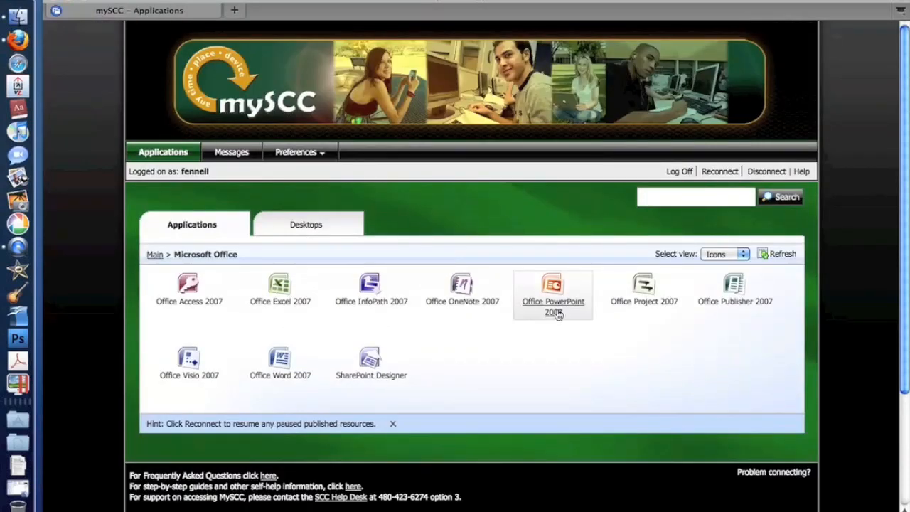
pyautogui.moveTo(490, 376)
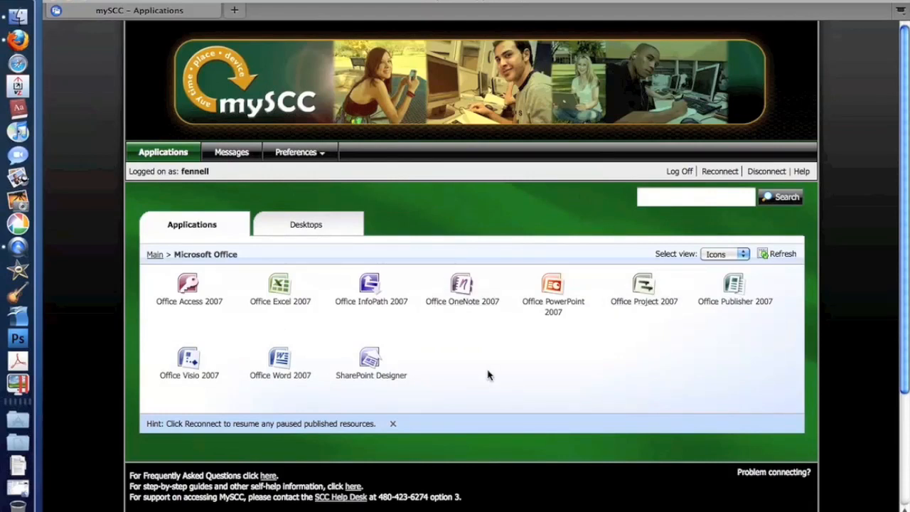
pyautogui.moveTo(356, 408)
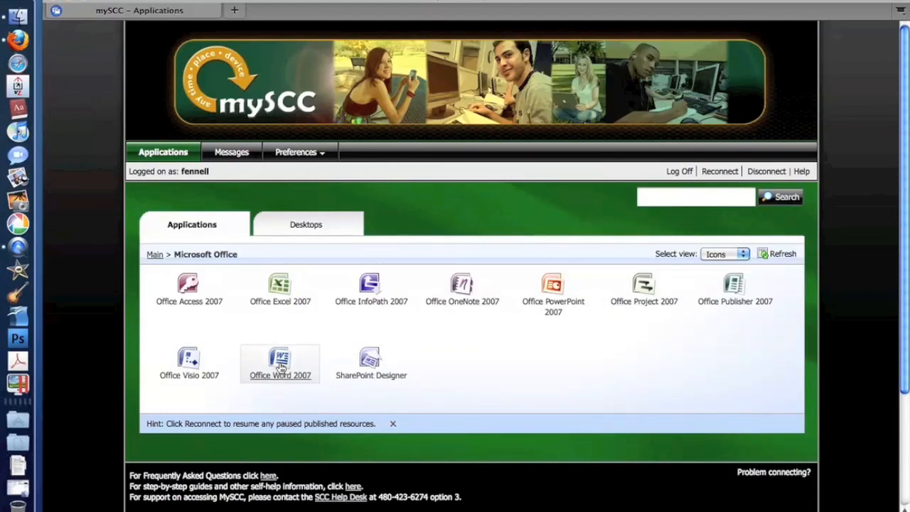
# - Launch Office Word 2007 from the Microsoft Office group, opening a blank Document1
pyautogui.click(279, 363)
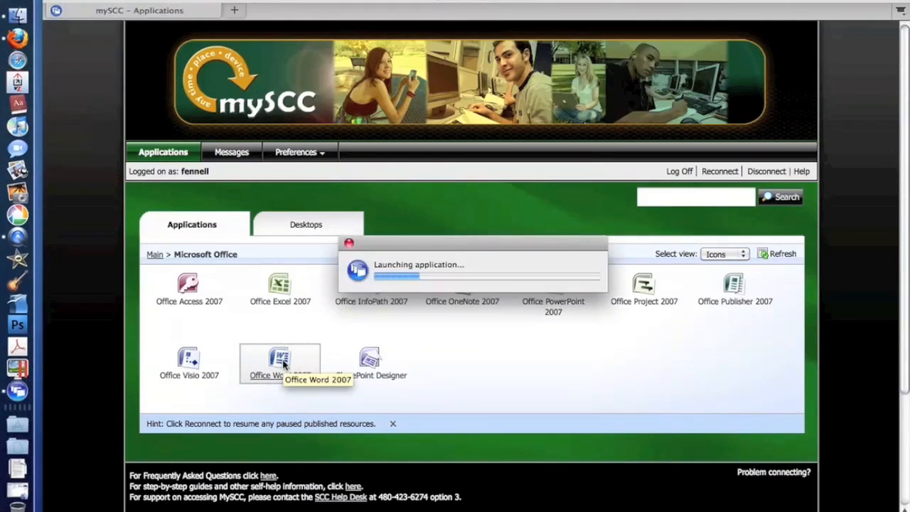
pyautogui.moveTo(596, 355)
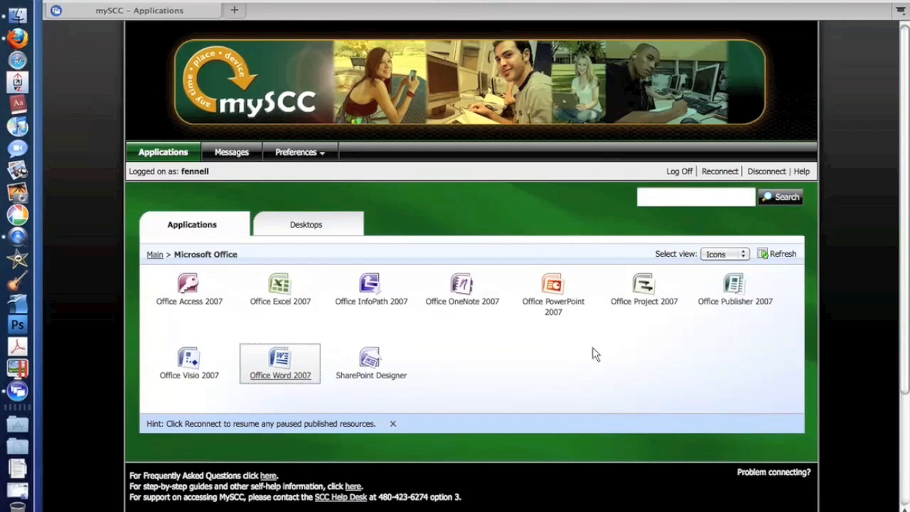
pyautogui.doubleClick(279, 363)
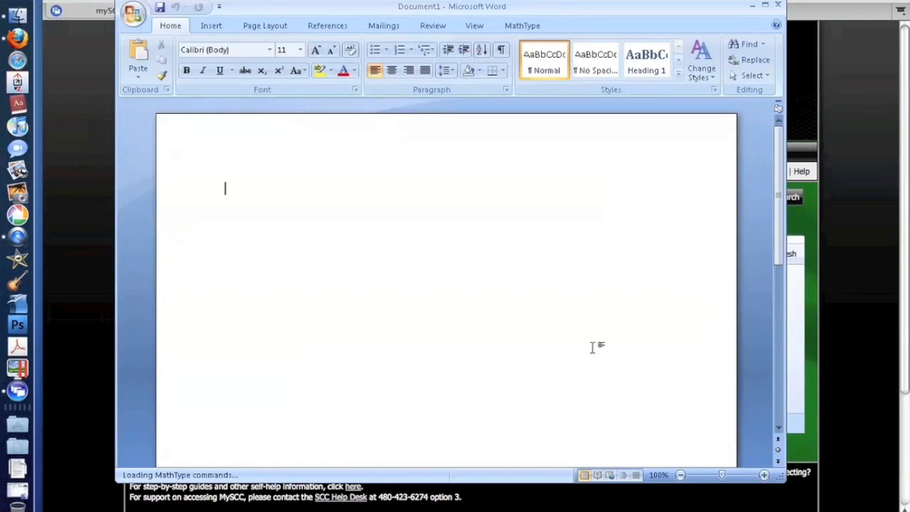
pyautogui.moveTo(276, 187)
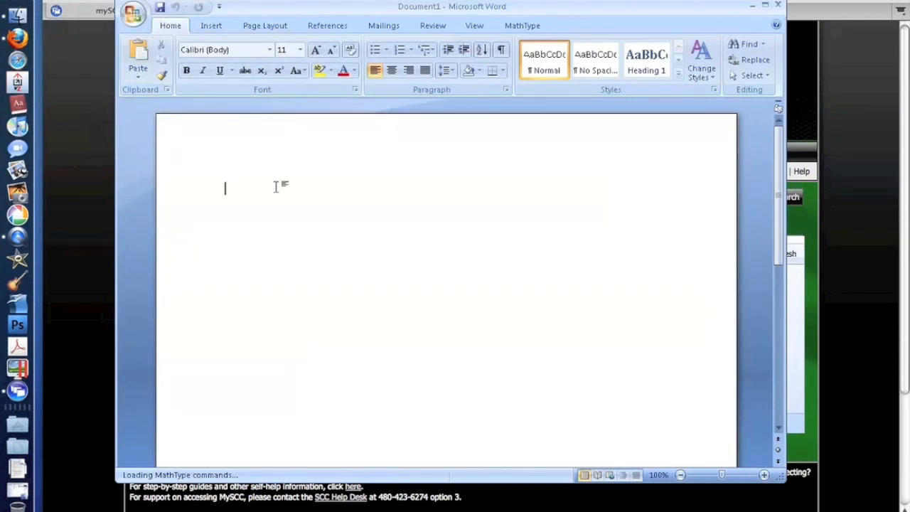
pyautogui.moveTo(358, 11)
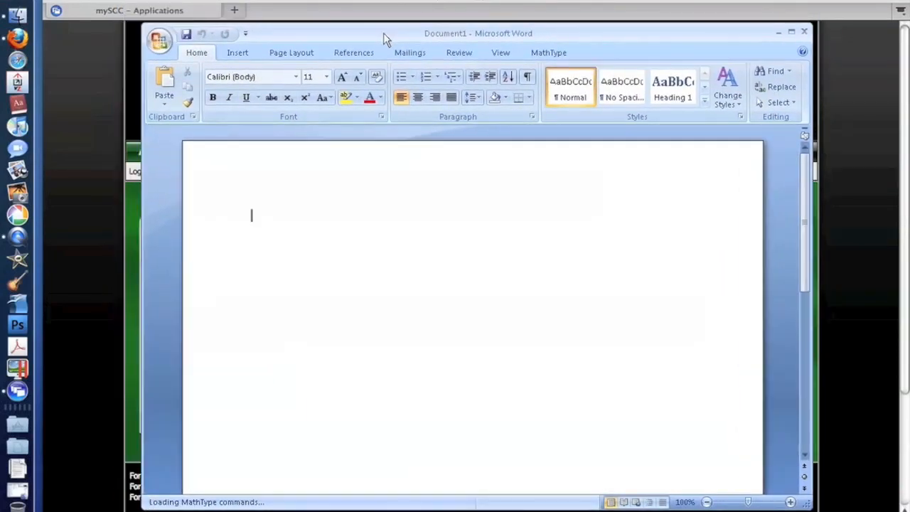
# - Drag the Word 2007 window by its title bar to reposition it on screen
pyautogui.moveTo(478, 34); pyautogui.dragTo(452, 37)
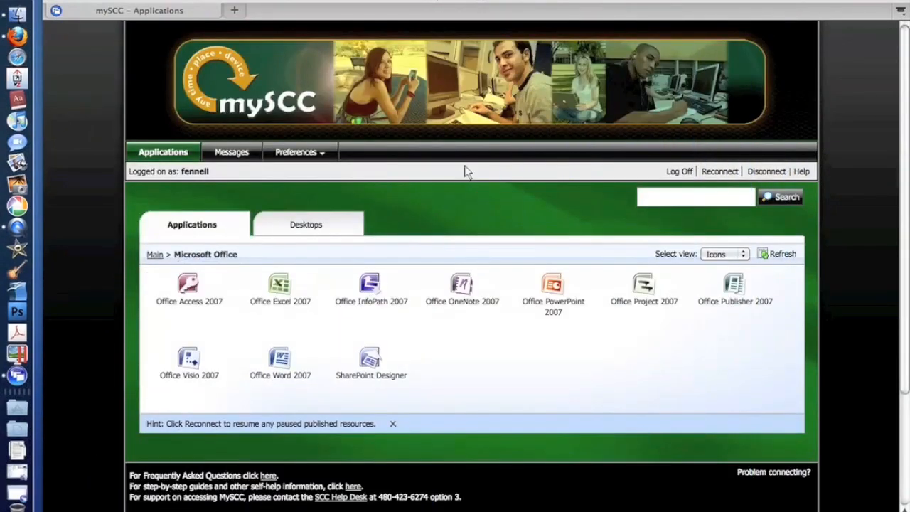
pyautogui.click(279, 287)
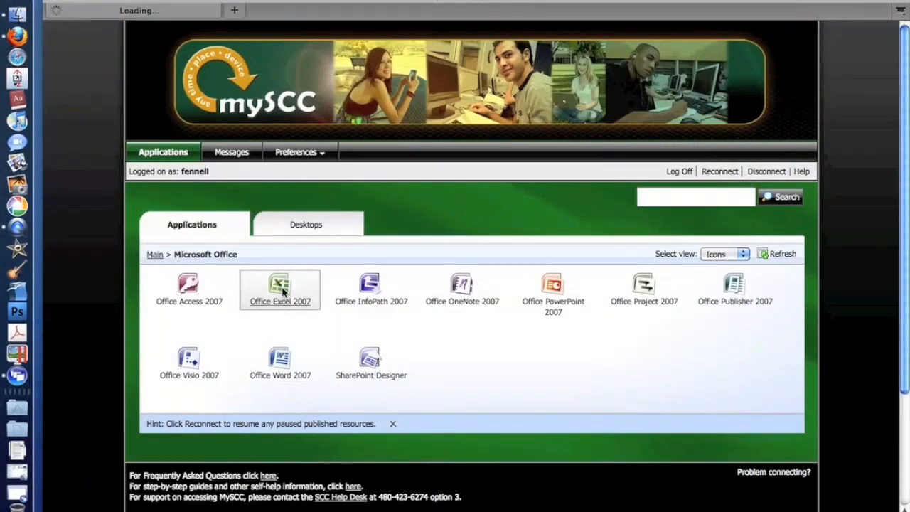
pyautogui.doubleClick(278, 287)
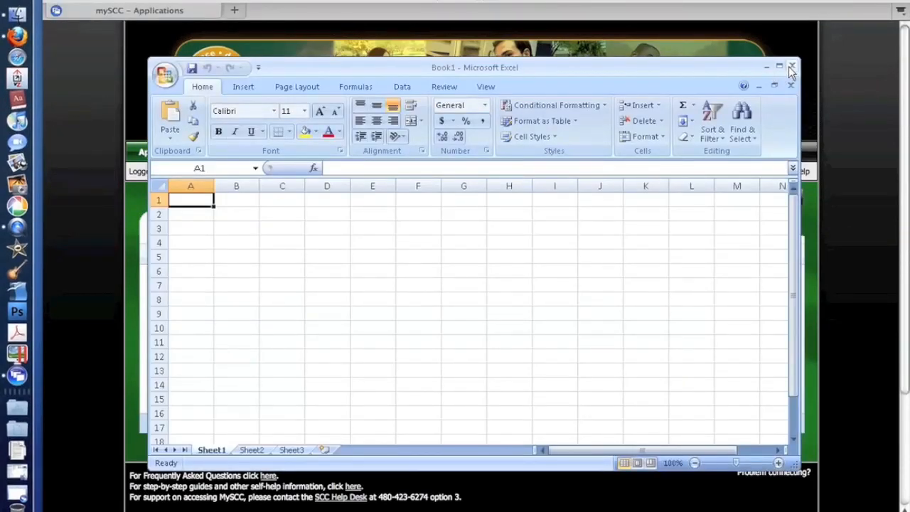
pyautogui.click(791, 66)
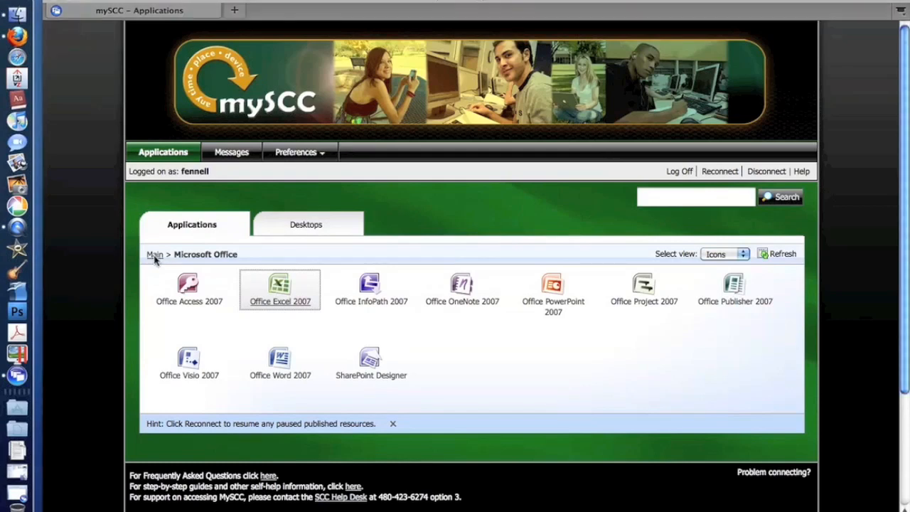
# - Return to the Main list and browse the My Documents folder on the H drive
pyautogui.click(153, 253)
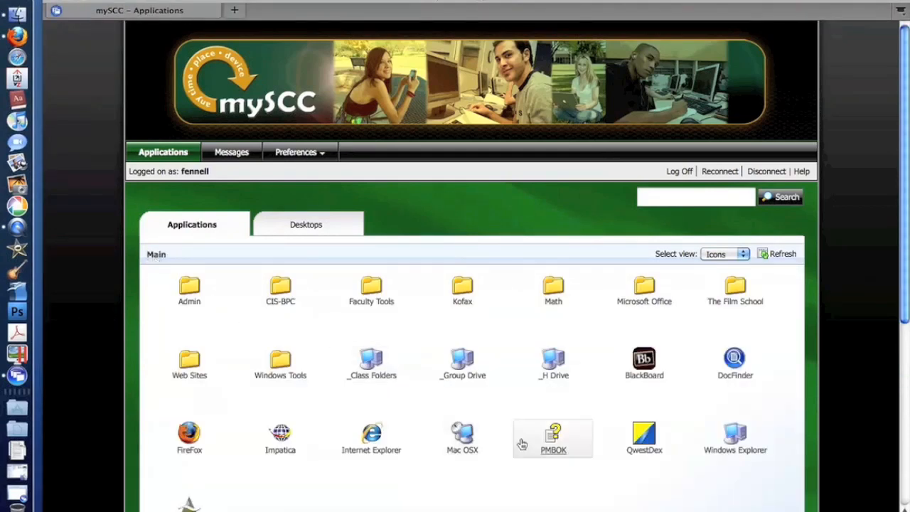
pyautogui.moveTo(540, 340)
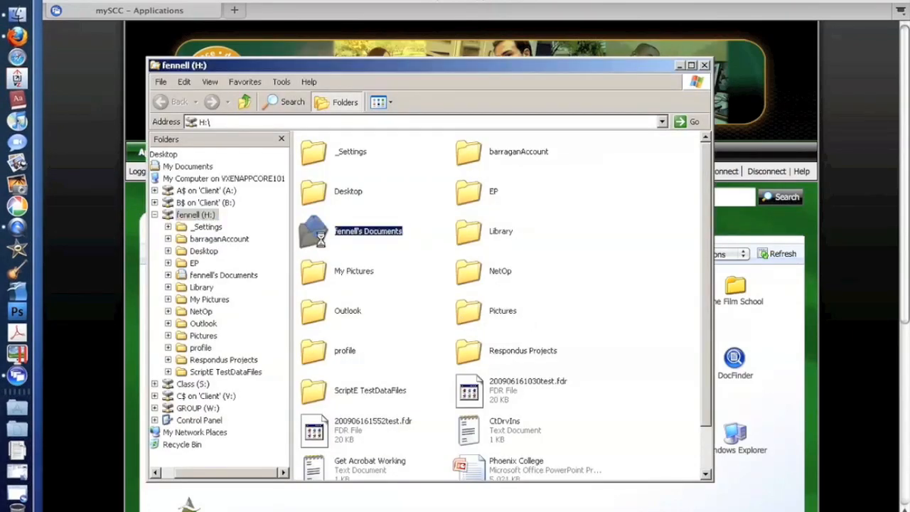
pyautogui.doubleClick(367, 231)
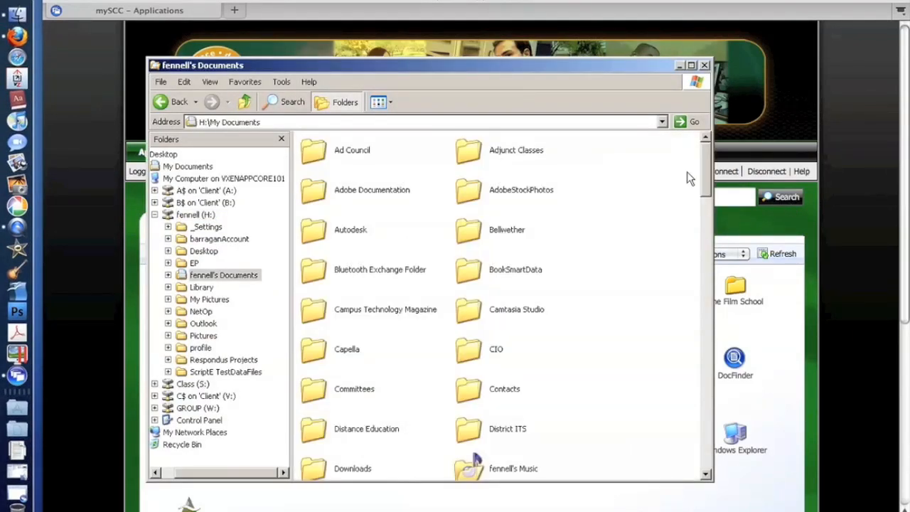
pyautogui.scroll(-3)
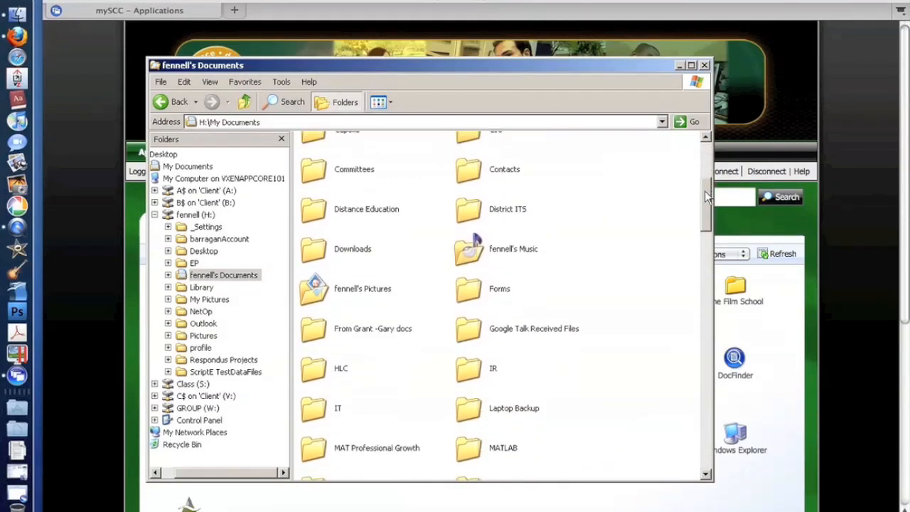
pyautogui.scroll(-3)
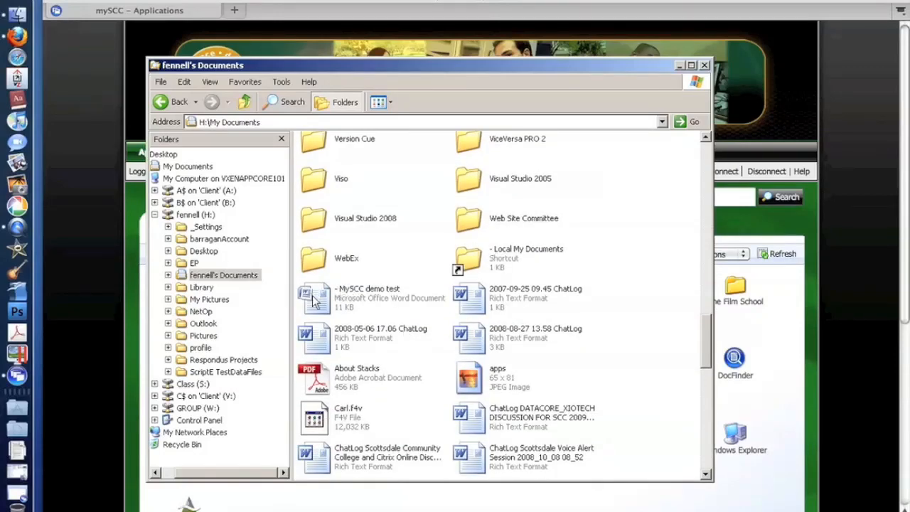
# - View the MySCC demo test document, then close the My Documents window
pyautogui.doubleClick(313, 297)
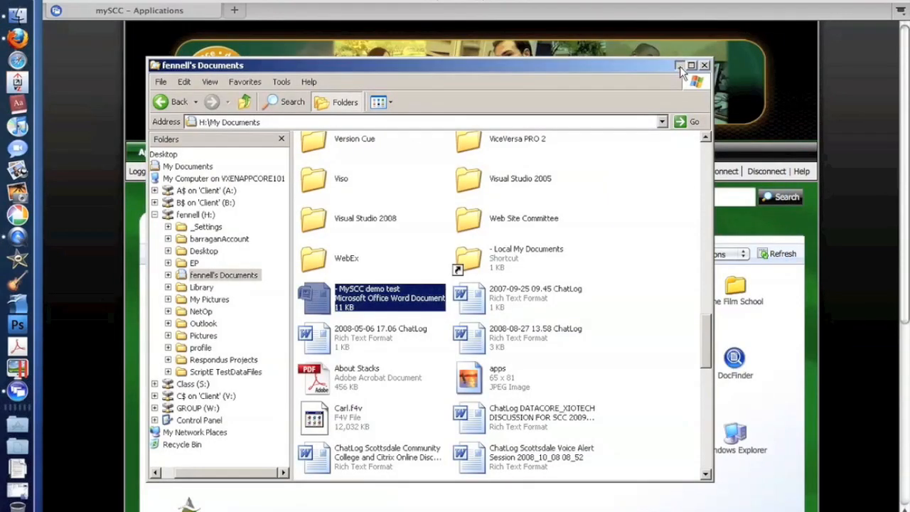
pyautogui.click(705, 66)
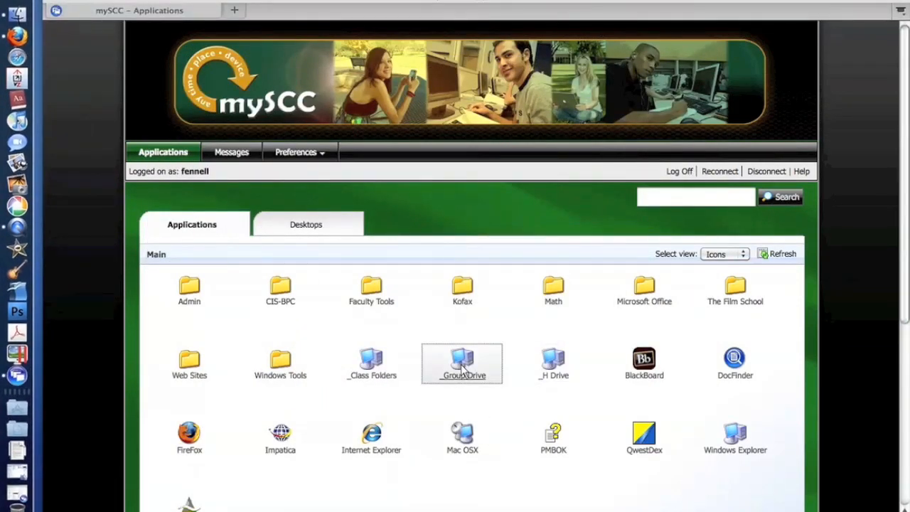
pyautogui.doubleClick(462, 363)
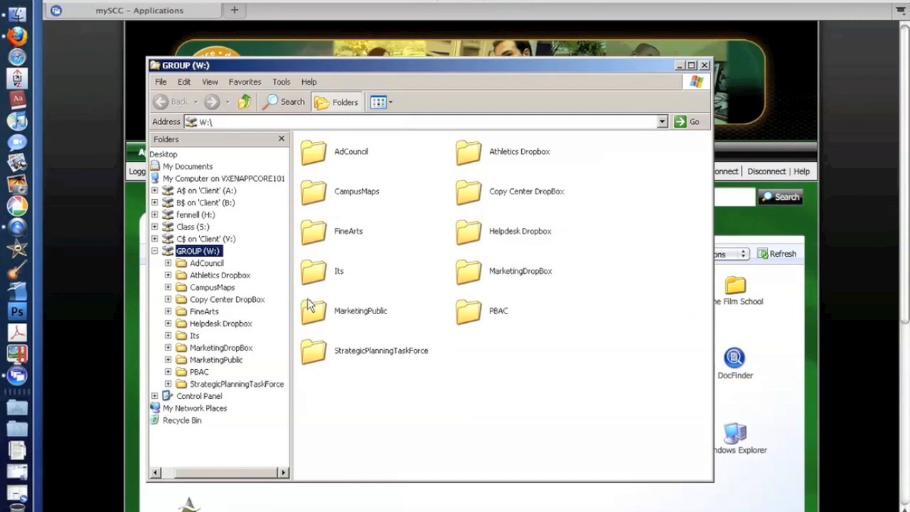
pyautogui.doubleClick(339, 271)
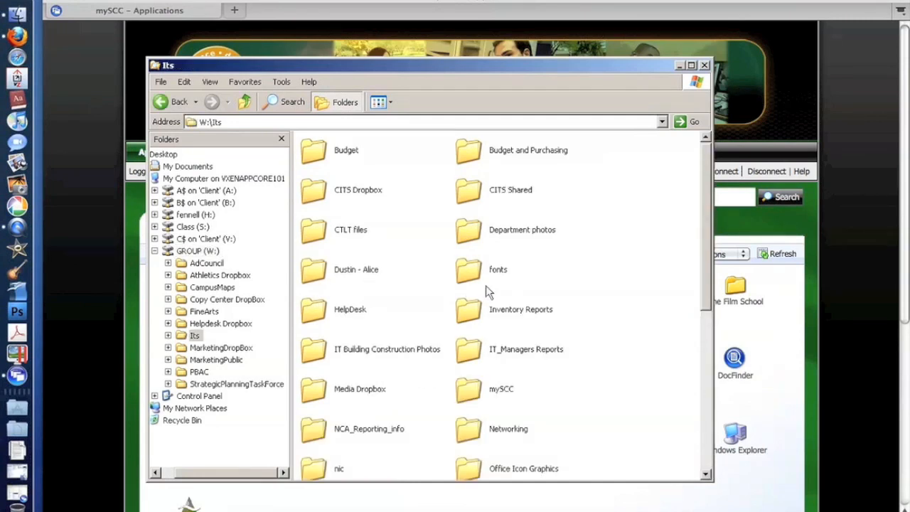
pyautogui.click(159, 103)
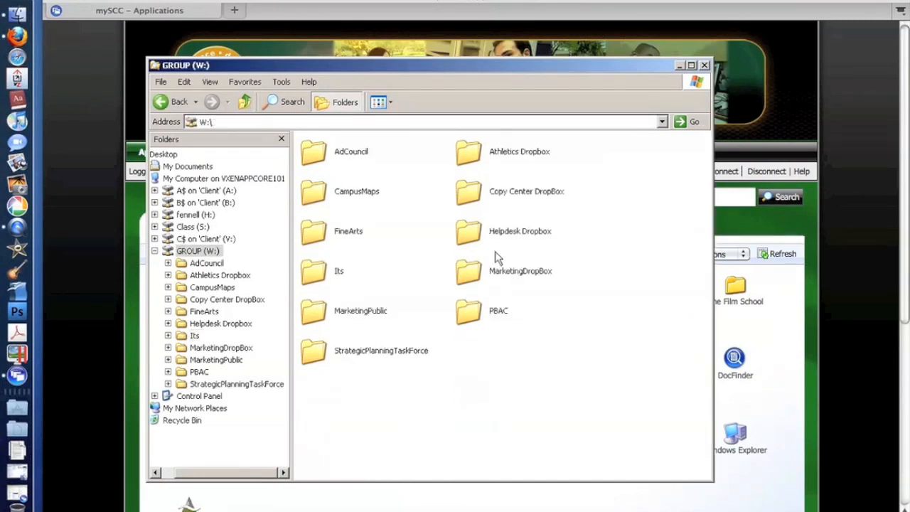
pyautogui.click(706, 65)
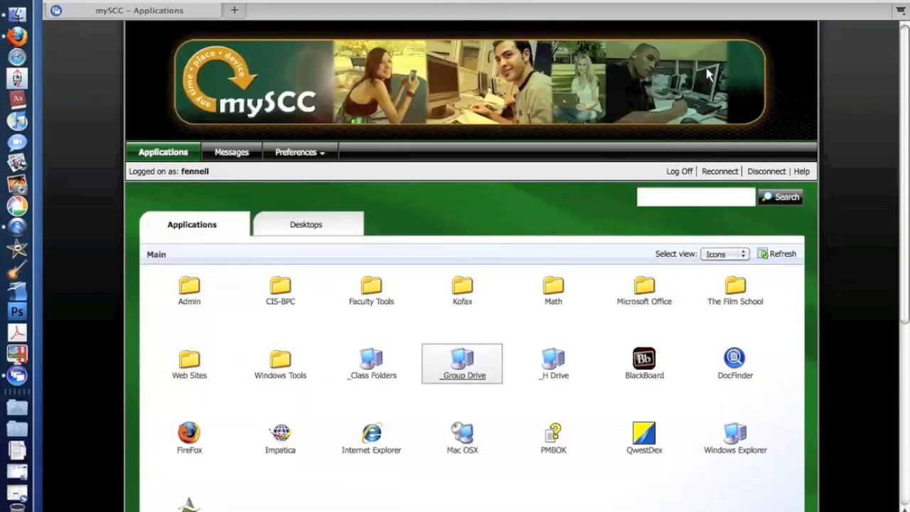
pyautogui.click(371, 363)
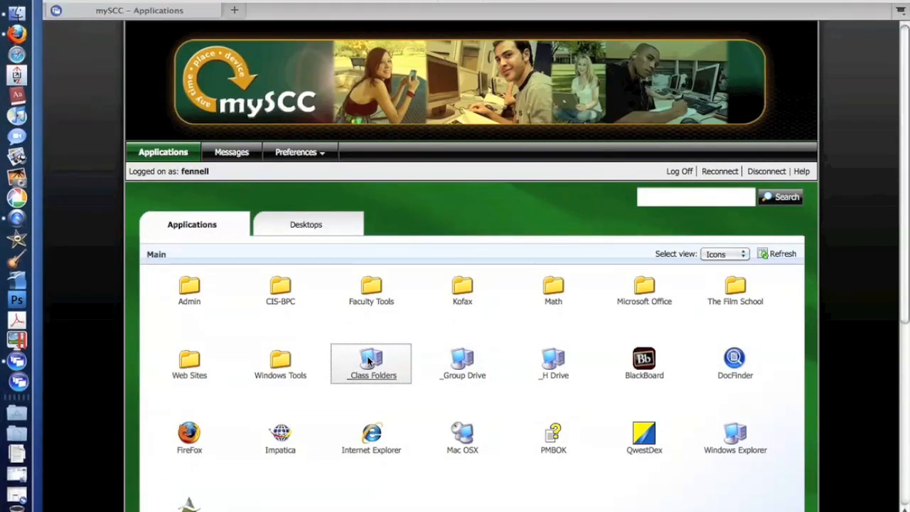
# - Browse the Class (S:) drive into CIS224 and its Student Data Files folder
pyautogui.doubleClick(370, 363)
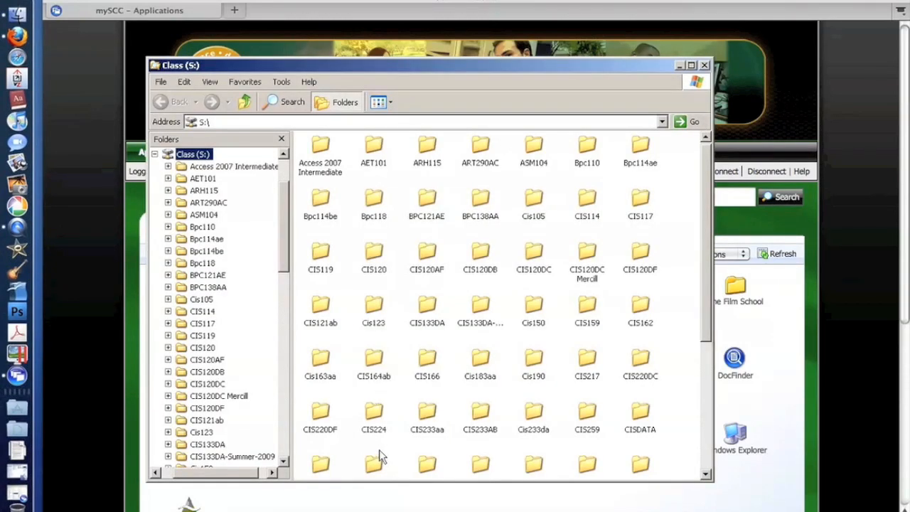
pyautogui.doubleClick(372, 415)
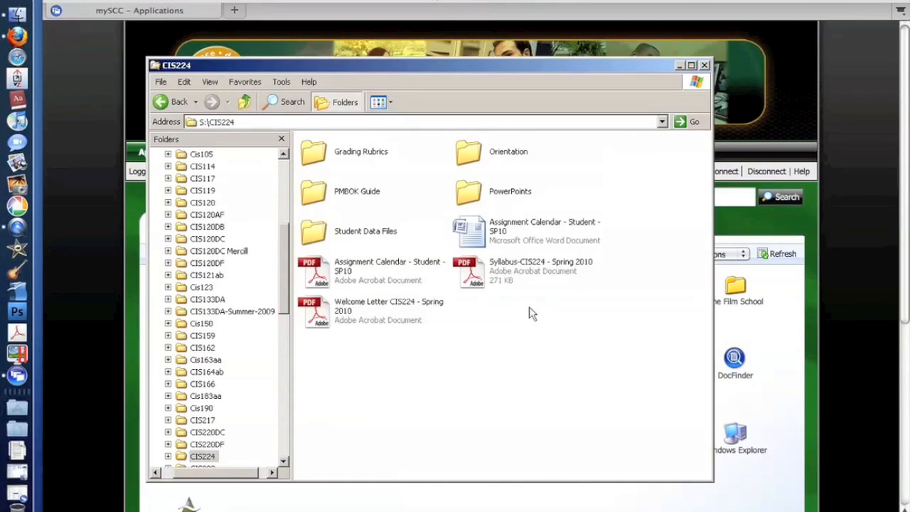
pyautogui.moveTo(359, 290)
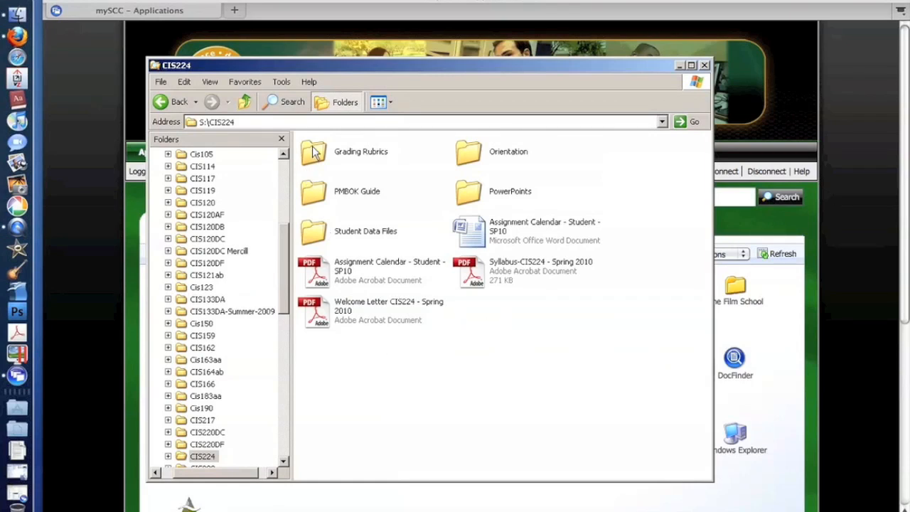
pyautogui.click(366, 231)
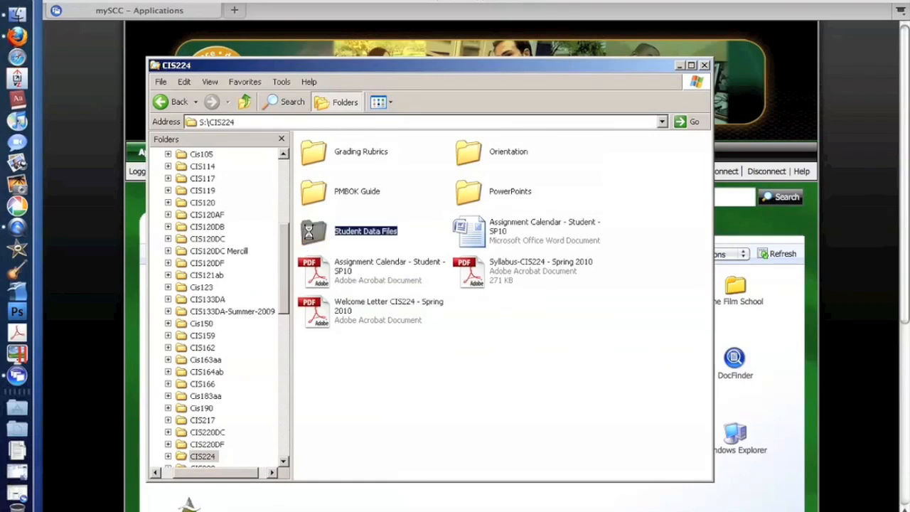
pyautogui.doubleClick(368, 230)
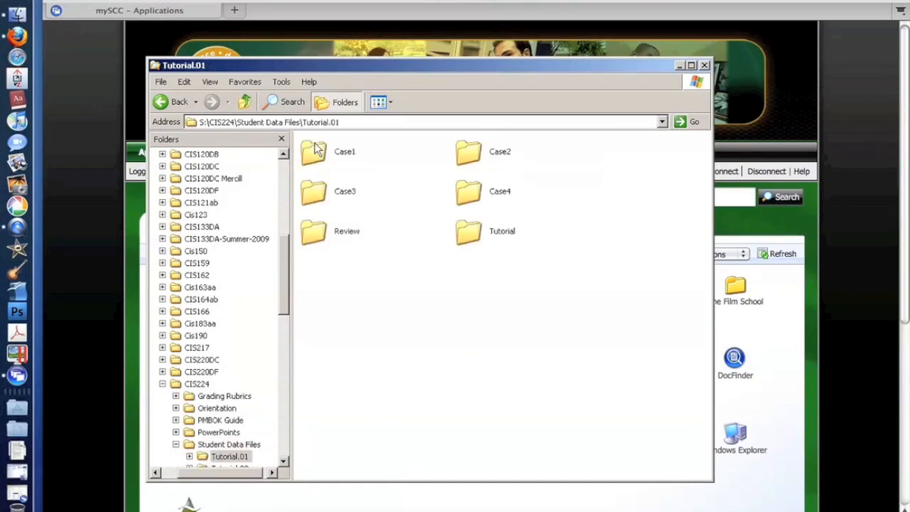
# - Look inside Case1 under Tutorial.01, then go back up to the CIS224 folder
pyautogui.doubleClick(313, 151)
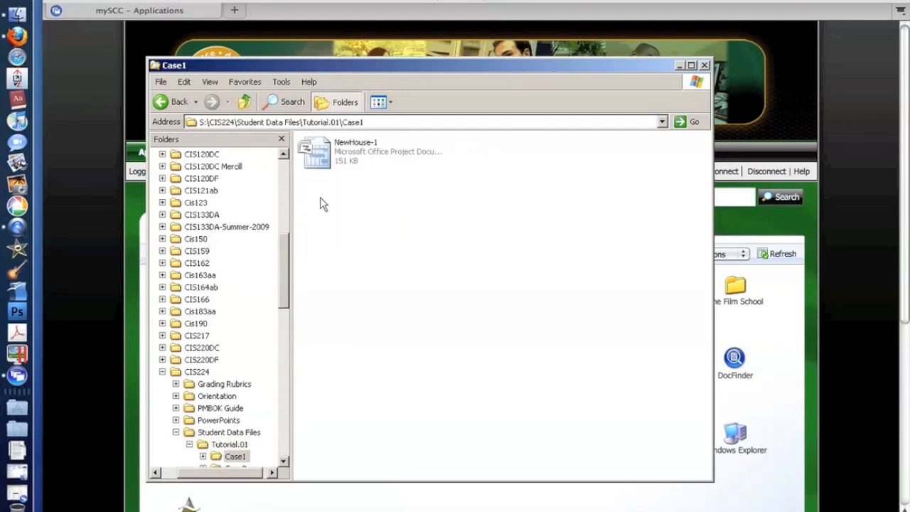
pyautogui.click(244, 103)
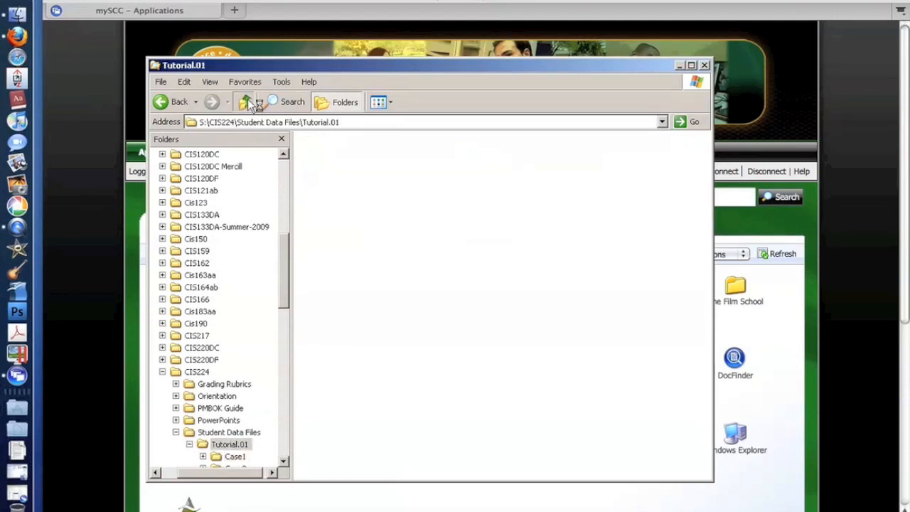
pyautogui.click(244, 102)
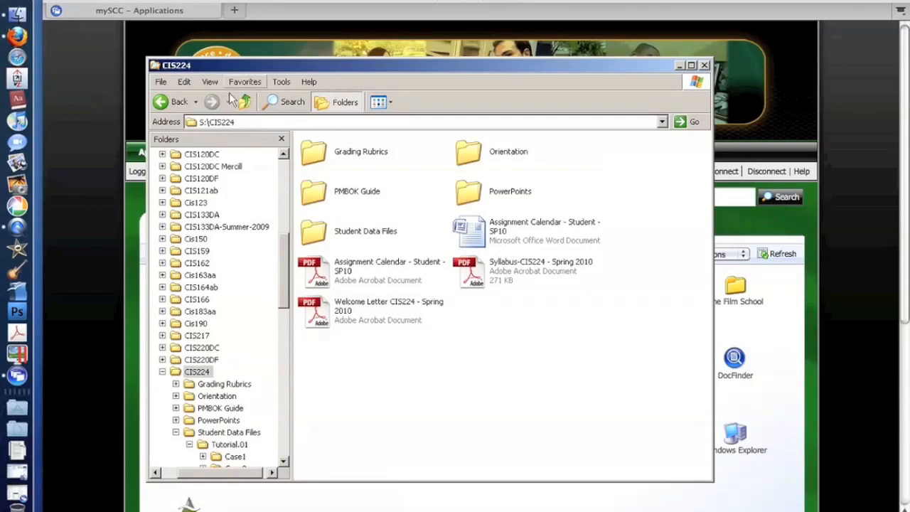
pyautogui.moveTo(409, 316)
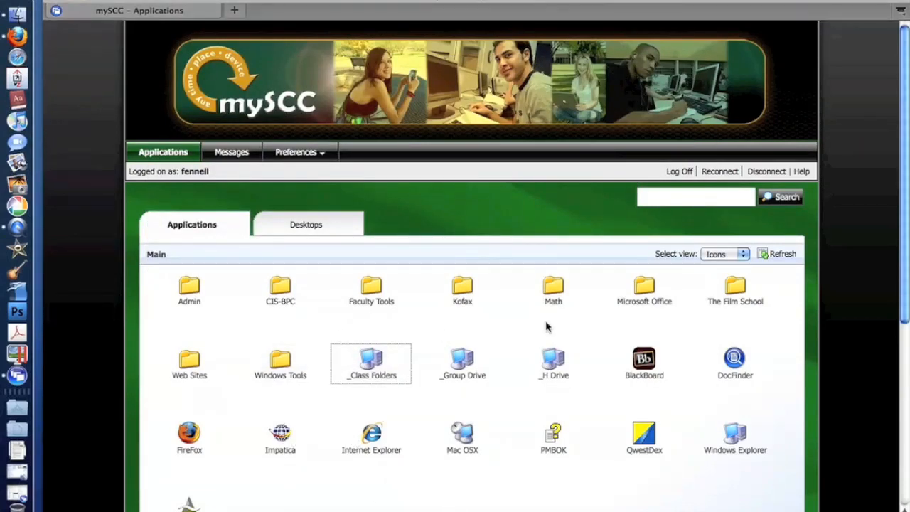
pyautogui.moveTo(568, 322)
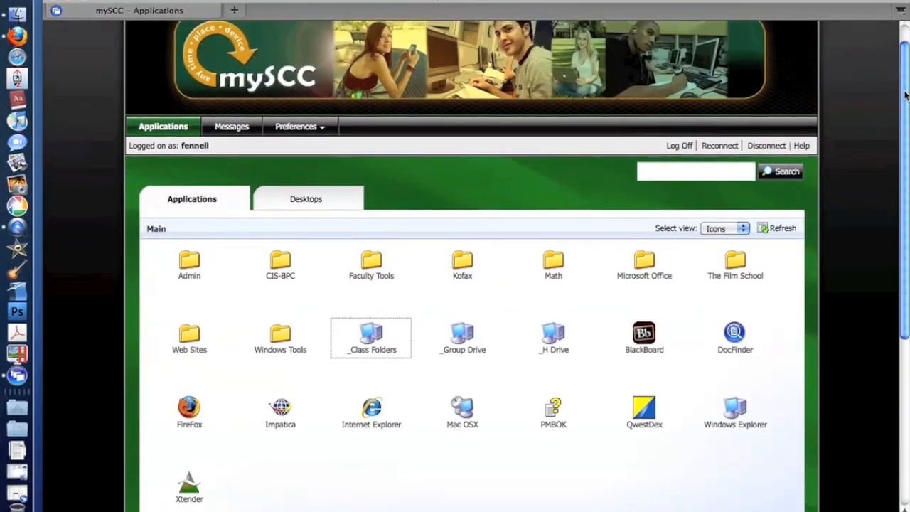
# - Scroll the mySCC Applications page back up to the Main icons
pyautogui.scroll(3)
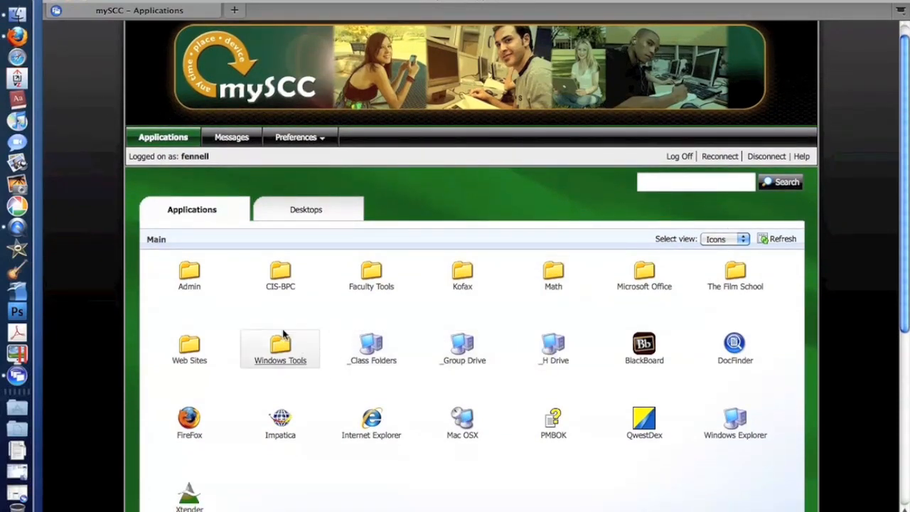
pyautogui.moveTo(280, 273)
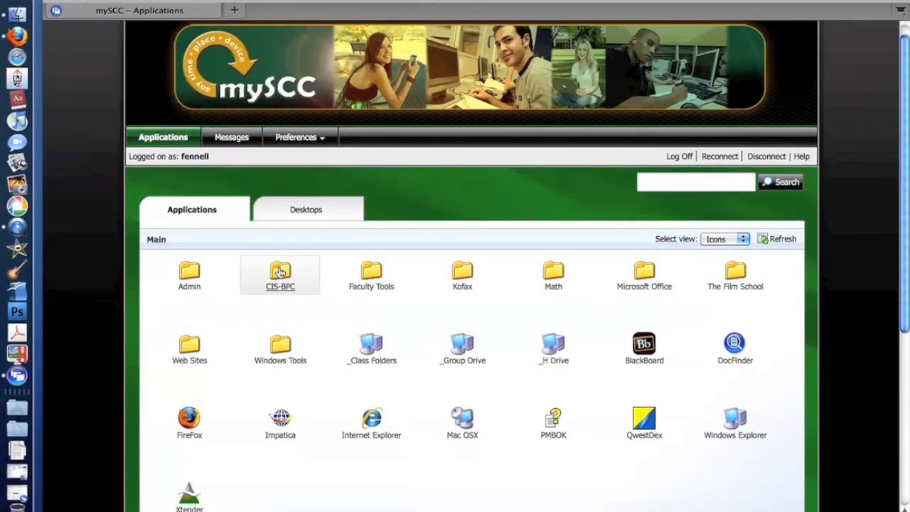
# - Browse the CIS-BPC application folder and its MySQL subgroup, returning to CIS-BPC
pyautogui.click(279, 274)
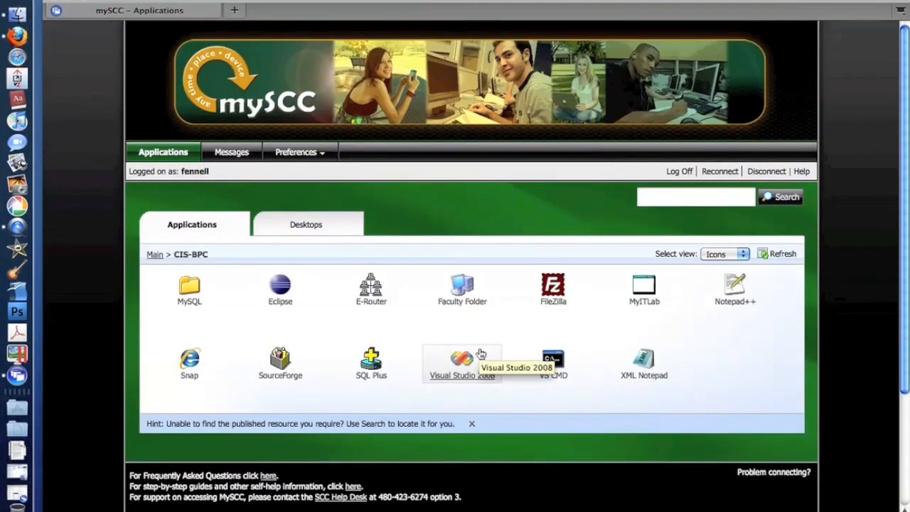
pyautogui.moveTo(671, 415)
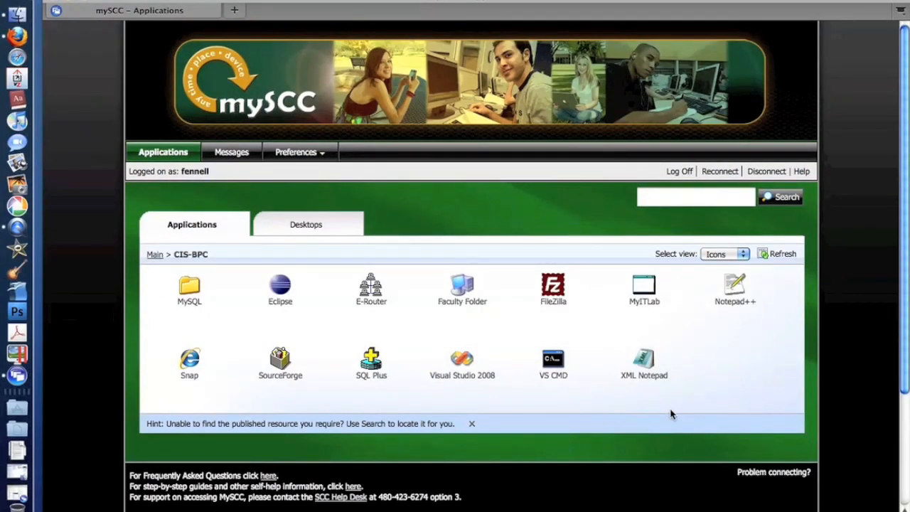
pyautogui.moveTo(463, 392)
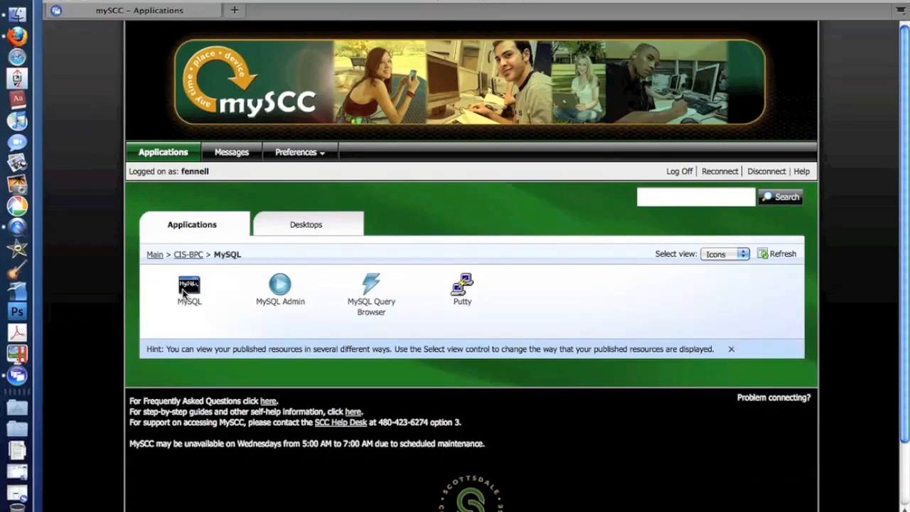
pyautogui.moveTo(318, 326)
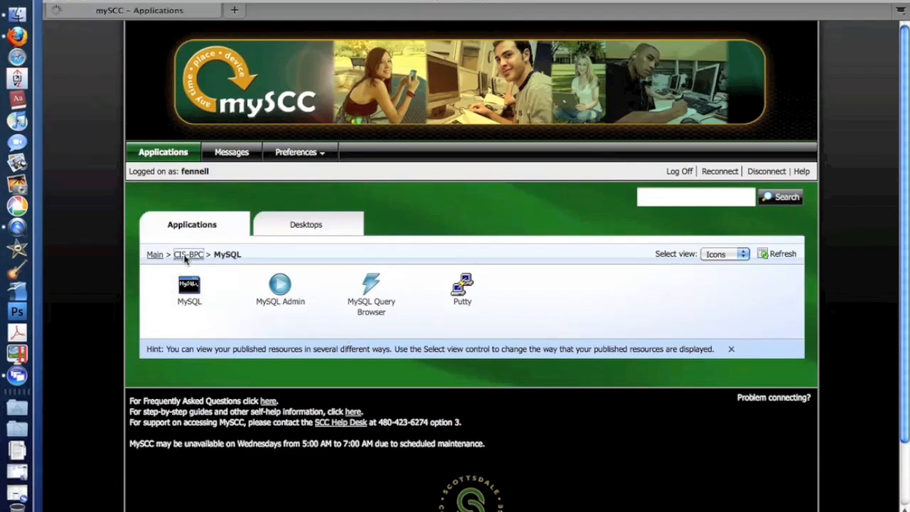
pyautogui.click(187, 255)
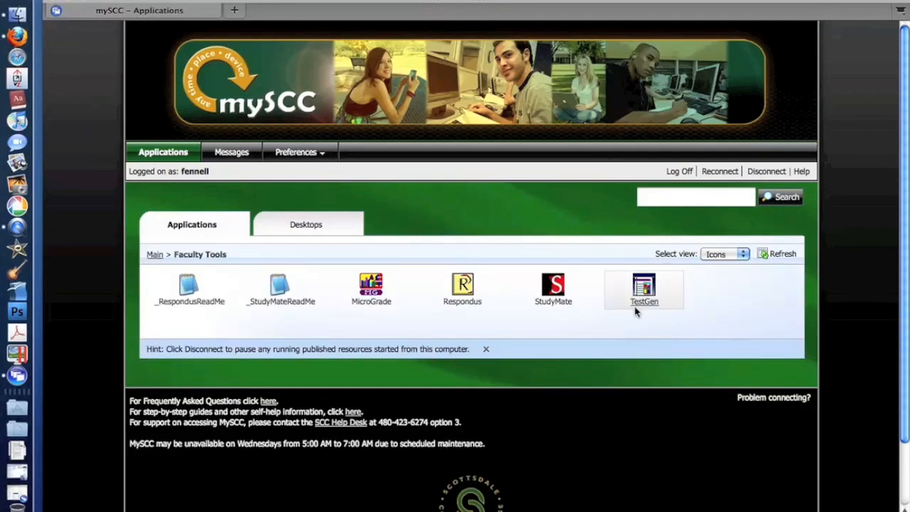
pyautogui.moveTo(467, 329)
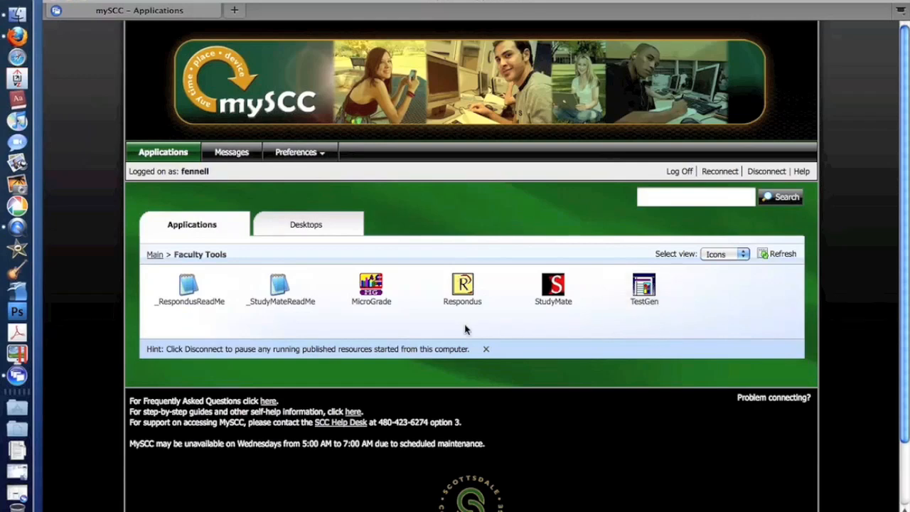
pyautogui.moveTo(210, 290)
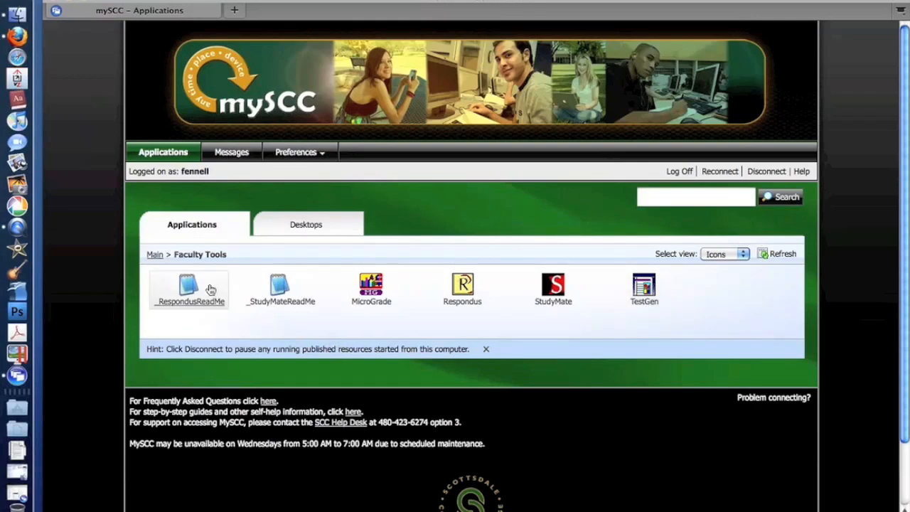
# - View the Math applications folder from the Main list, then return to Main
pyautogui.click(154, 254)
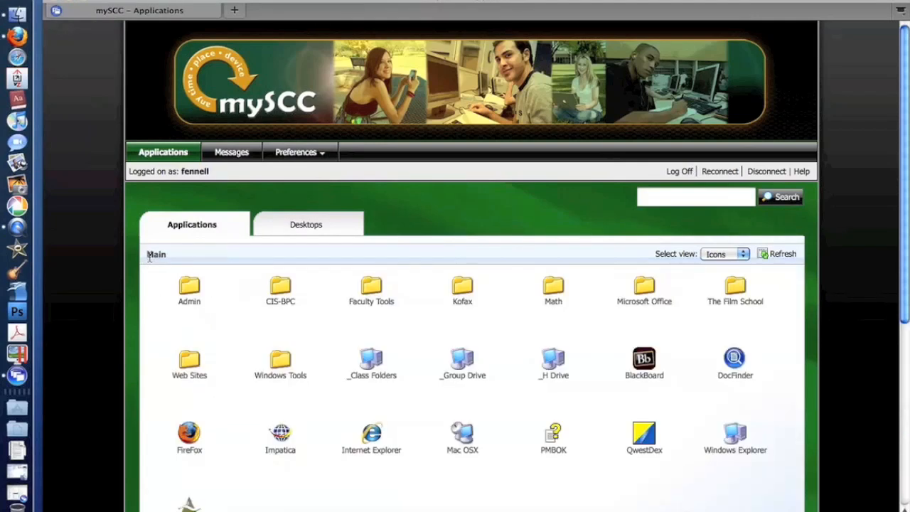
pyautogui.moveTo(586, 396)
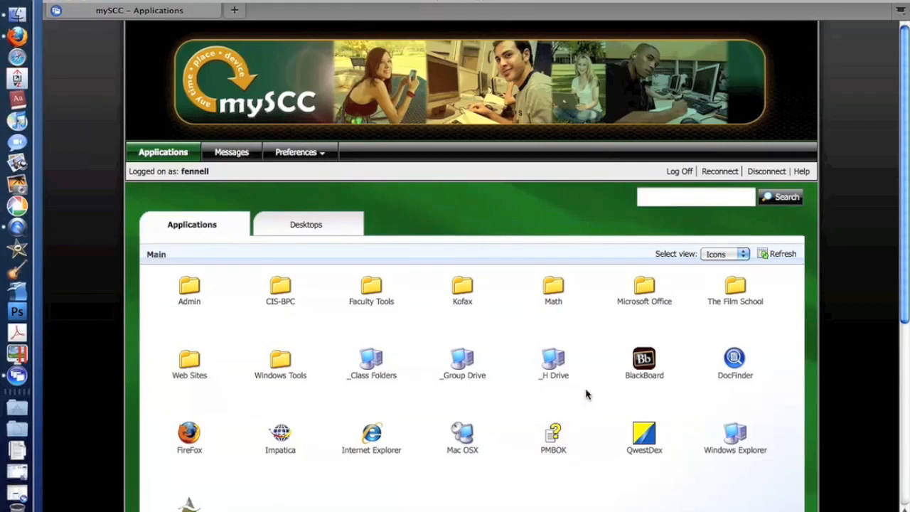
pyautogui.click(553, 291)
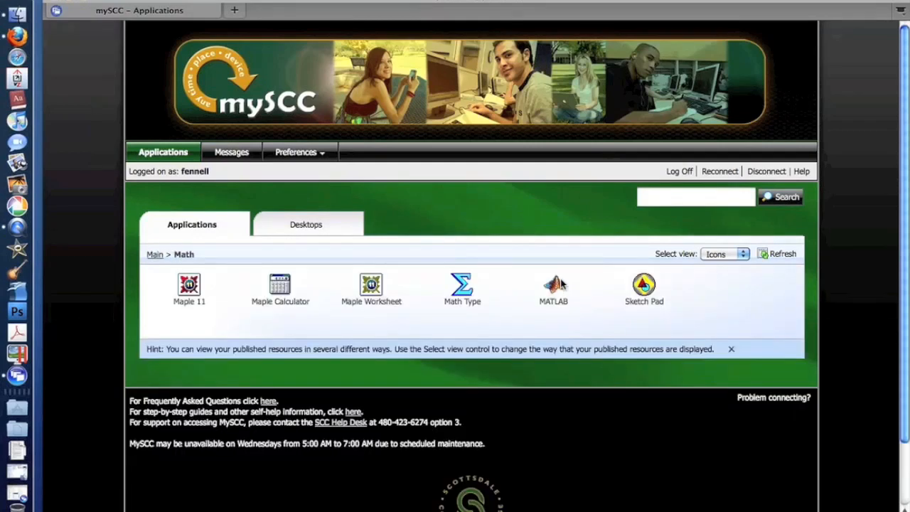
pyautogui.moveTo(347, 318)
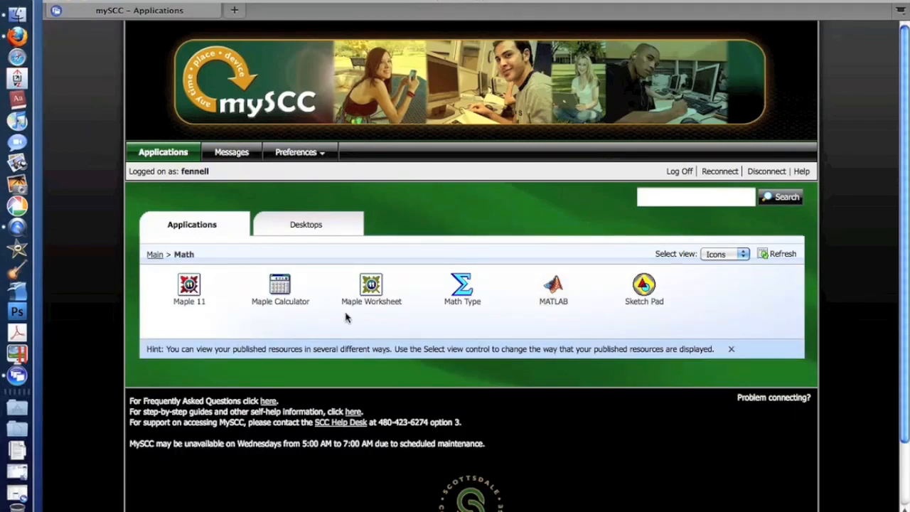
pyautogui.moveTo(530, 367)
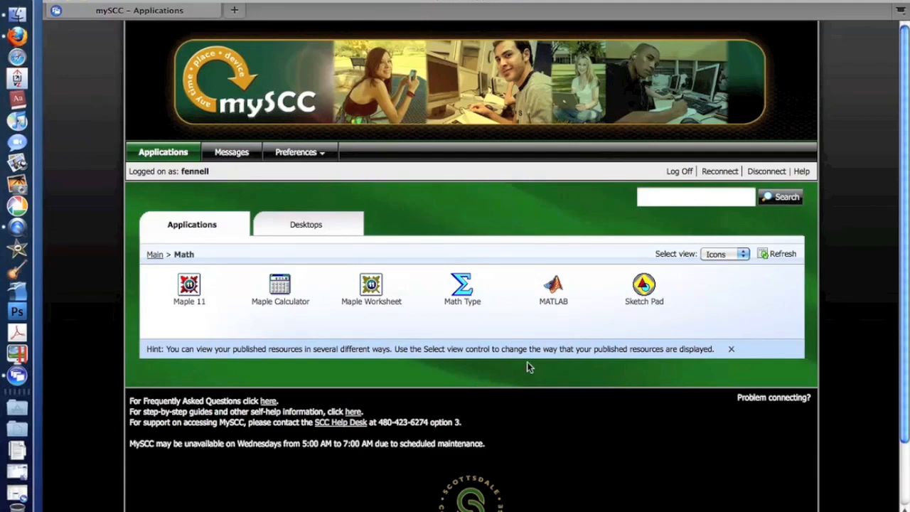
pyautogui.moveTo(156, 260)
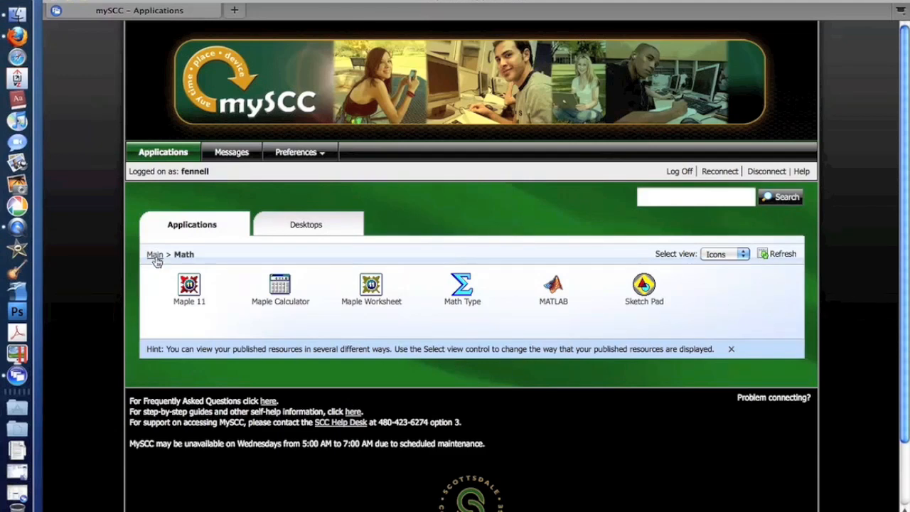
pyautogui.click(153, 255)
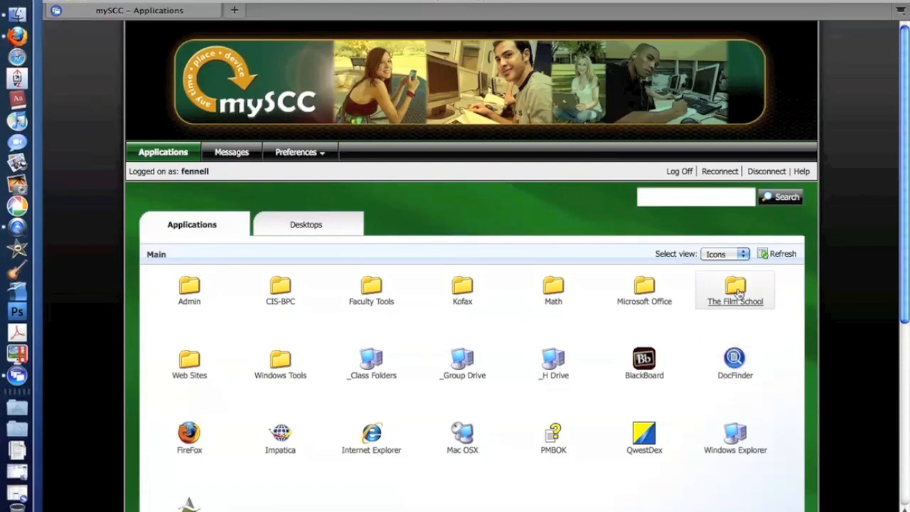
# - Open The Film School folder and select the Final Draft 7 application
pyautogui.doubleClick(734, 287)
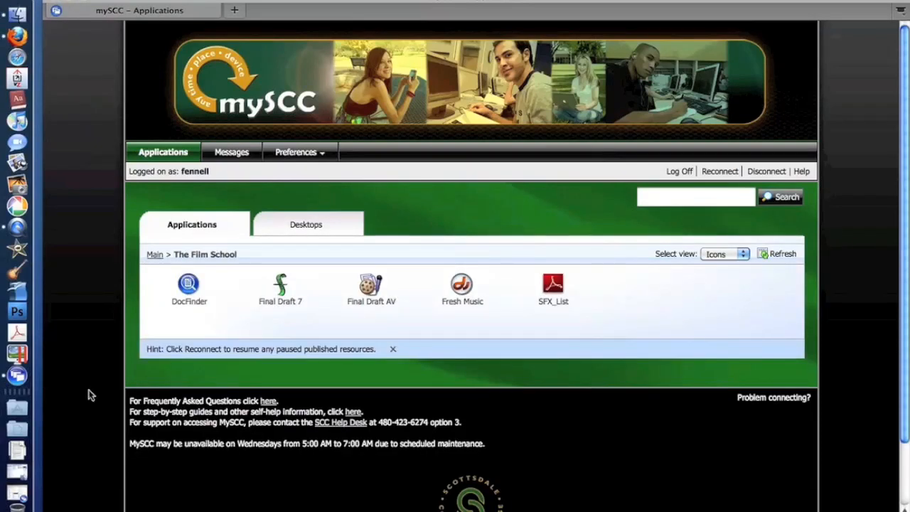
pyautogui.moveTo(475, 324)
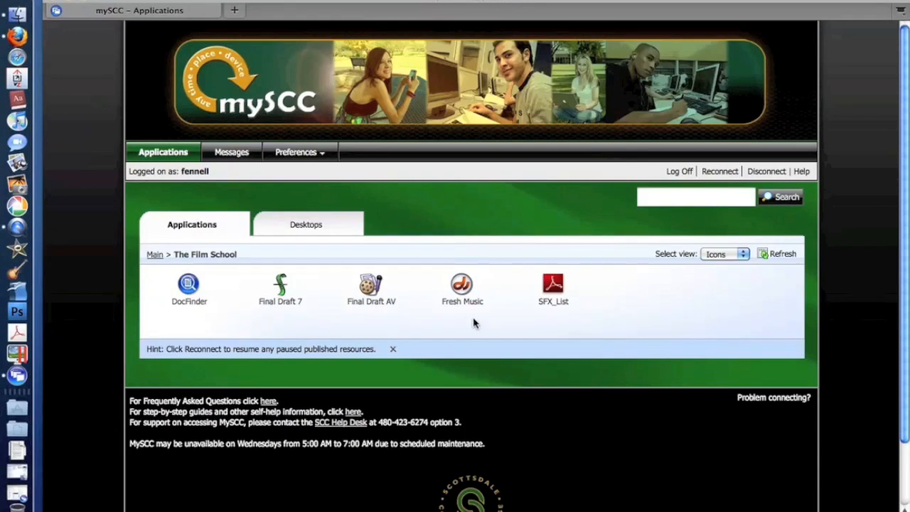
pyautogui.click(280, 287)
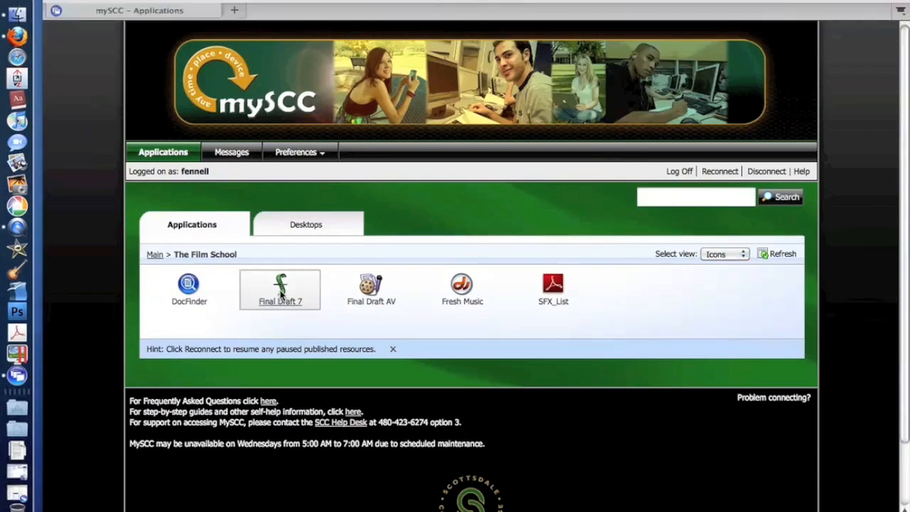
# - Launch Final Draft 7 to a blank Untitled Screenplay, dismiss Tip of the Day, and close it
pyautogui.doubleClick(279, 291)
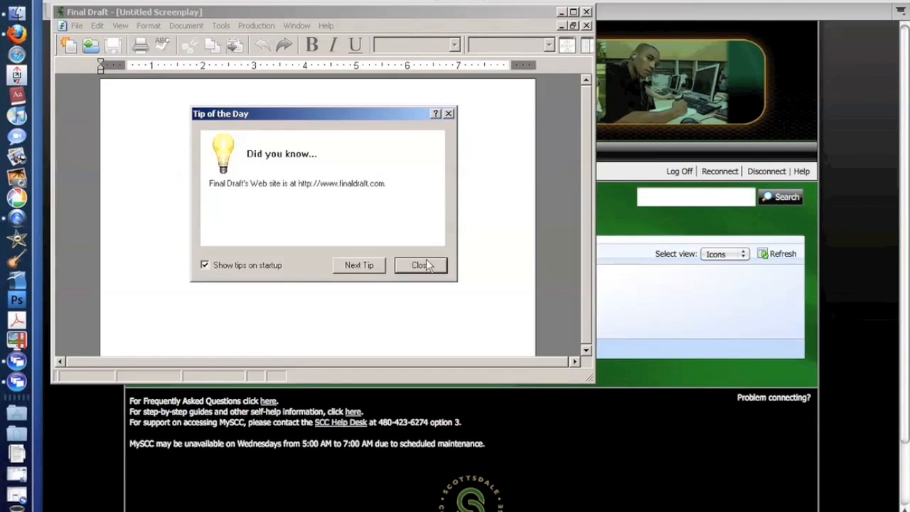
pyautogui.click(419, 264)
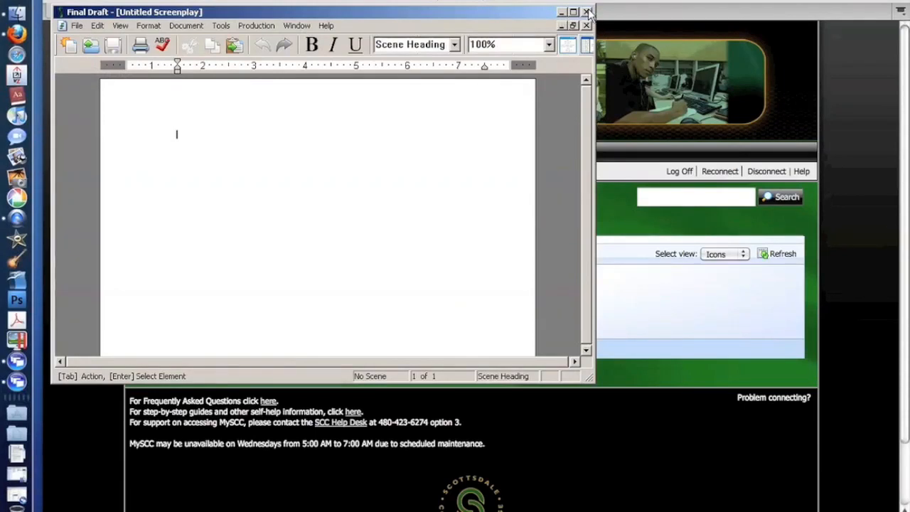
pyautogui.moveTo(586, 11)
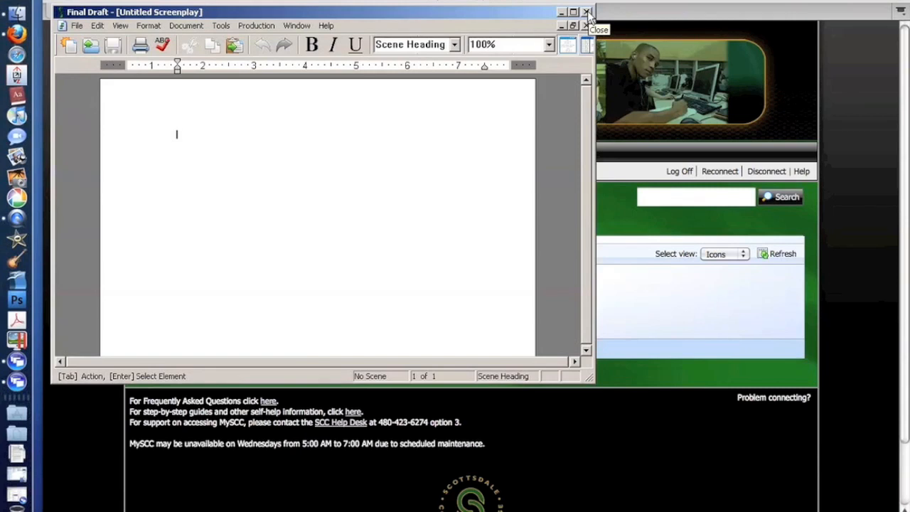
pyautogui.click(587, 12)
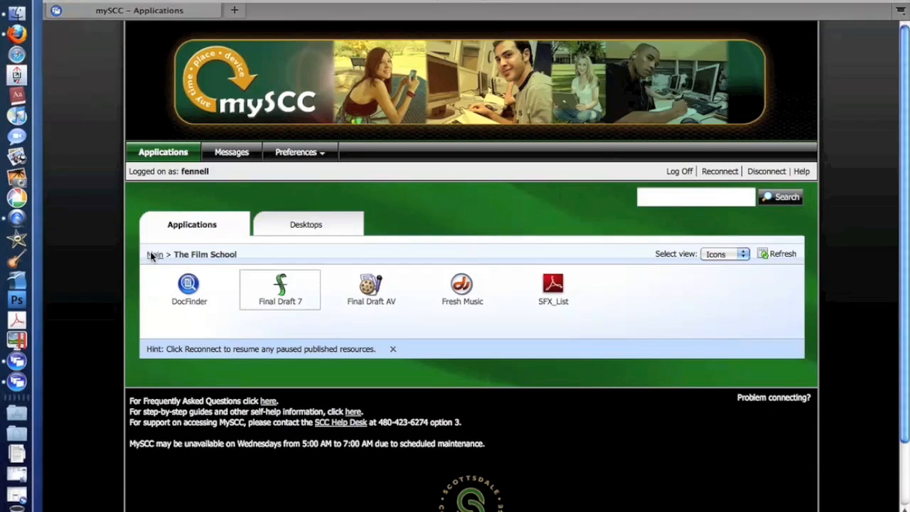
# - From the Main breadcrumb, go to the Desktops tab and launch the Adobe CS4 virtual desktop
pyautogui.click(155, 254)
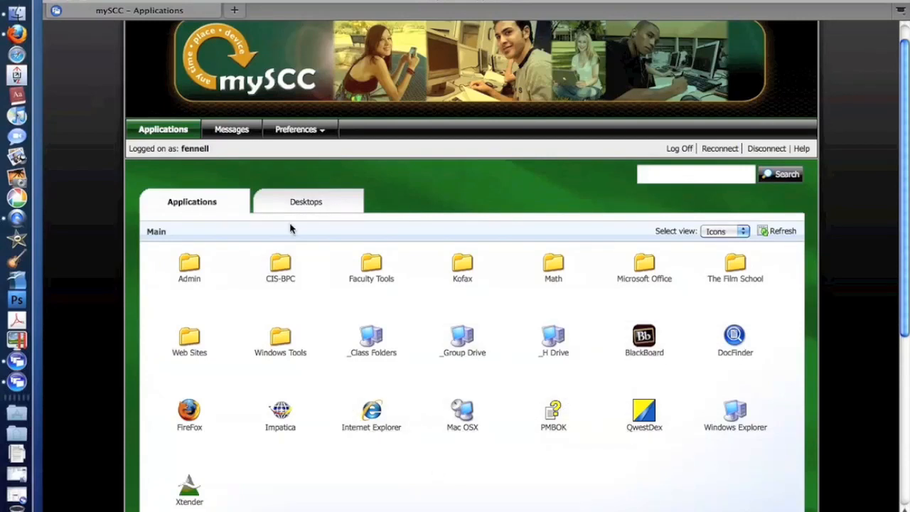
pyautogui.moveTo(299, 206)
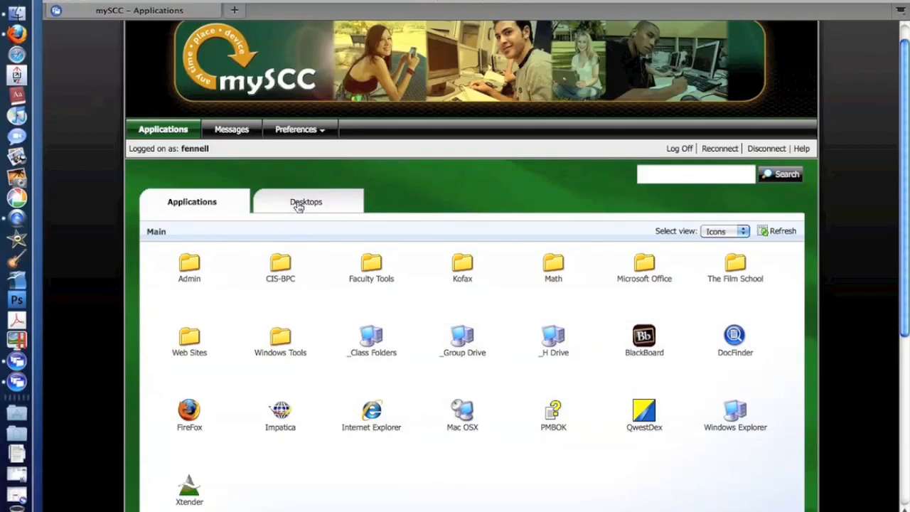
pyautogui.click(304, 202)
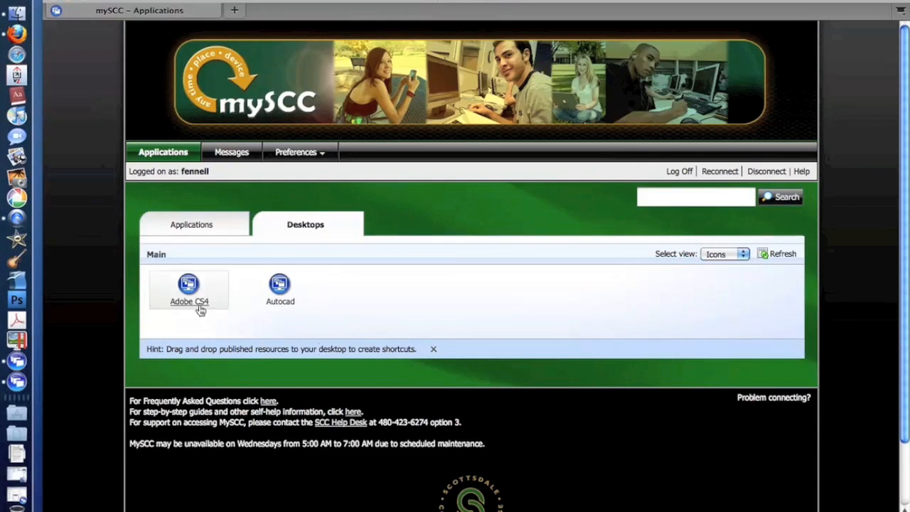
pyautogui.moveTo(197, 340)
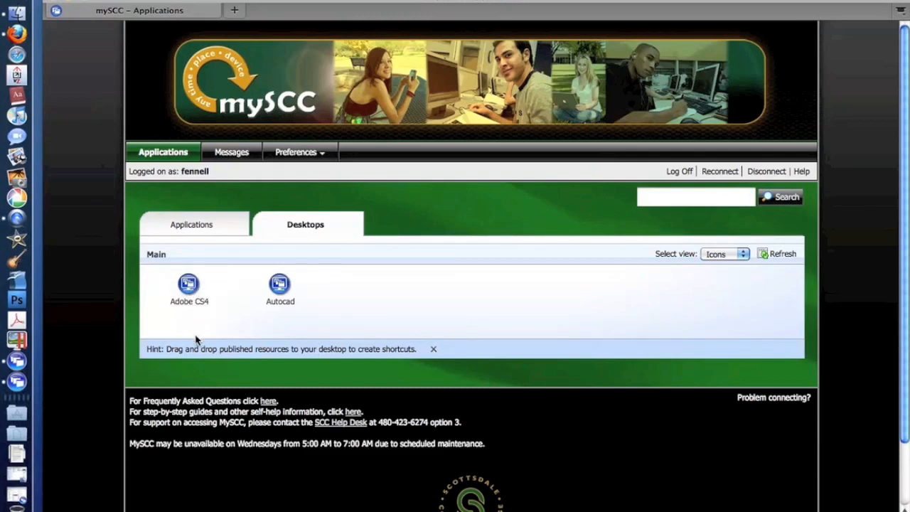
pyautogui.doubleClick(188, 285)
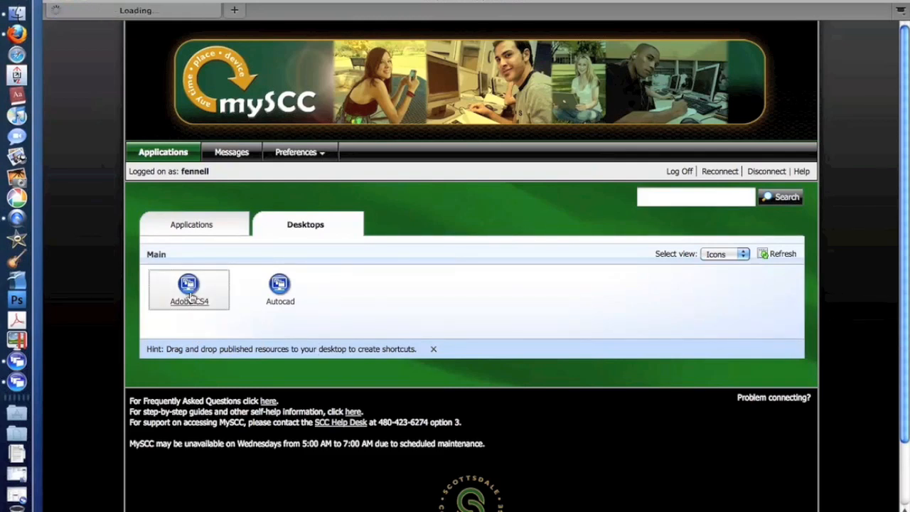
pyautogui.doubleClick(188, 284)
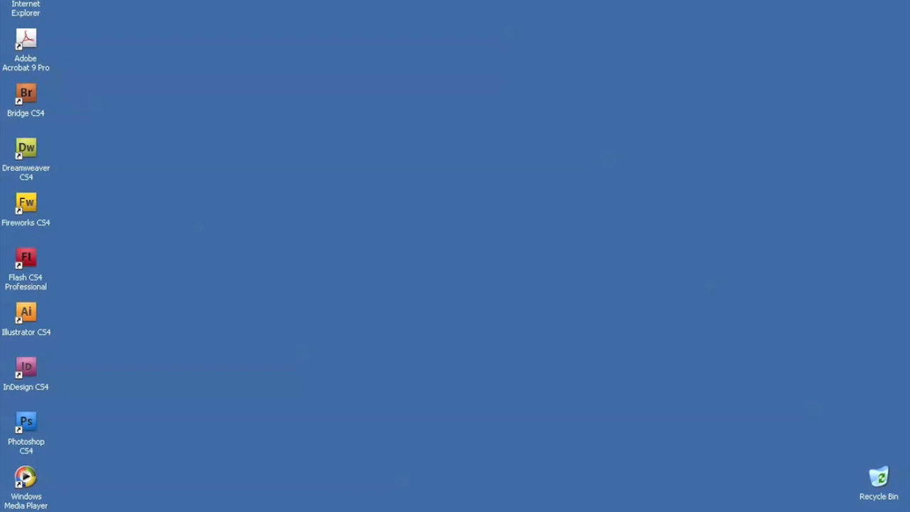
# - Browse the My Documents folder from the Start menu, then close it
pyautogui.click(29, 509)
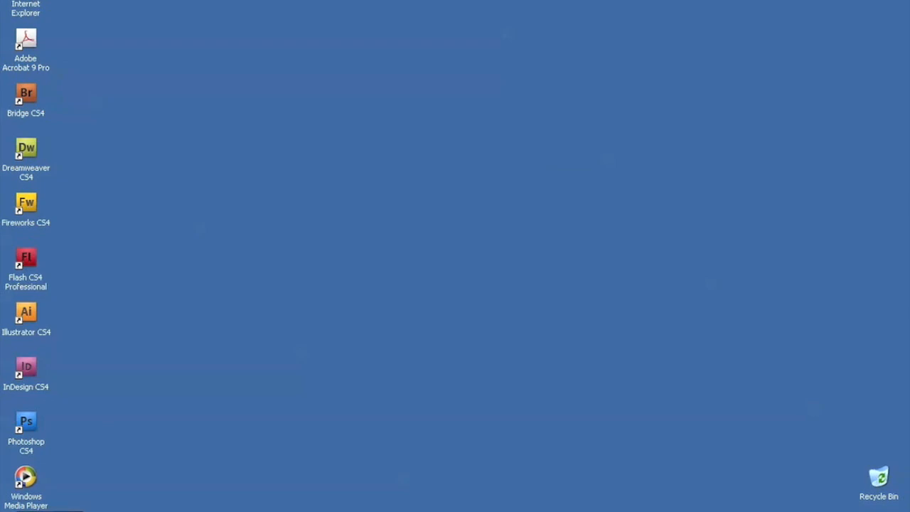
pyautogui.moveTo(210, 438)
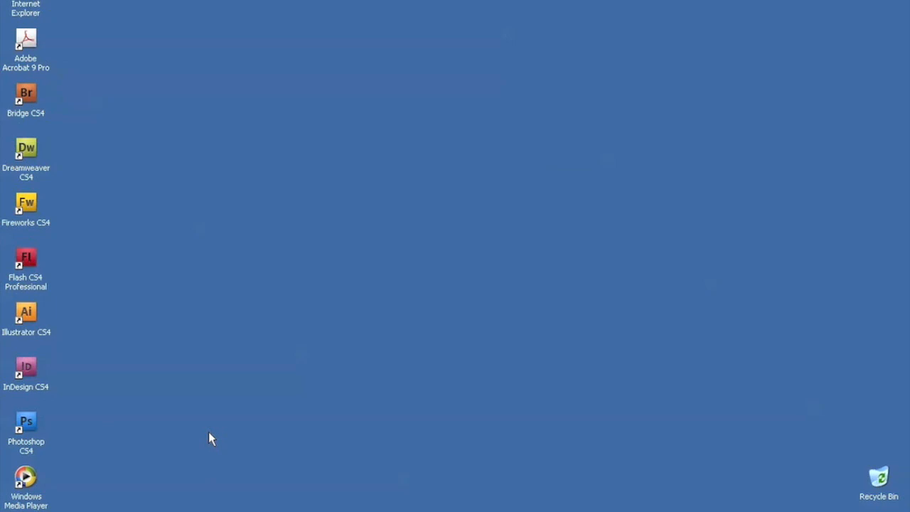
pyautogui.click(22, 509)
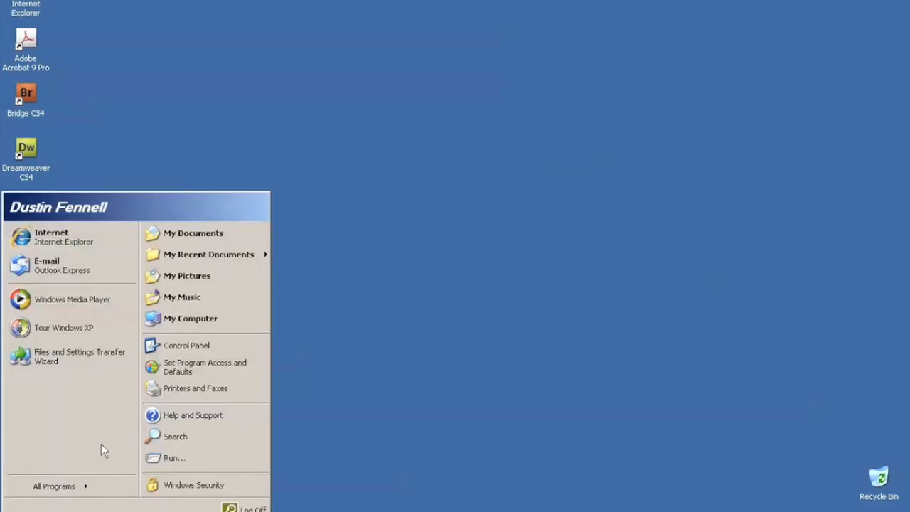
pyautogui.moveTo(193, 234)
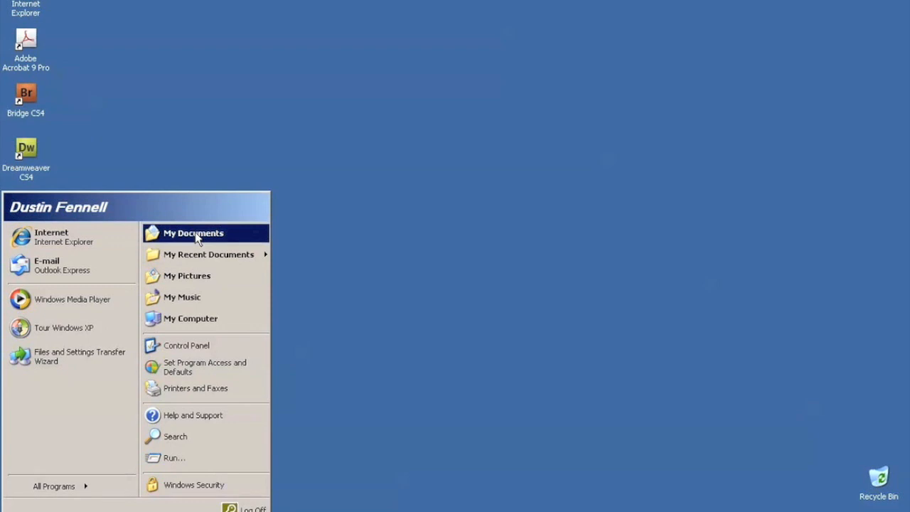
pyautogui.click(194, 233)
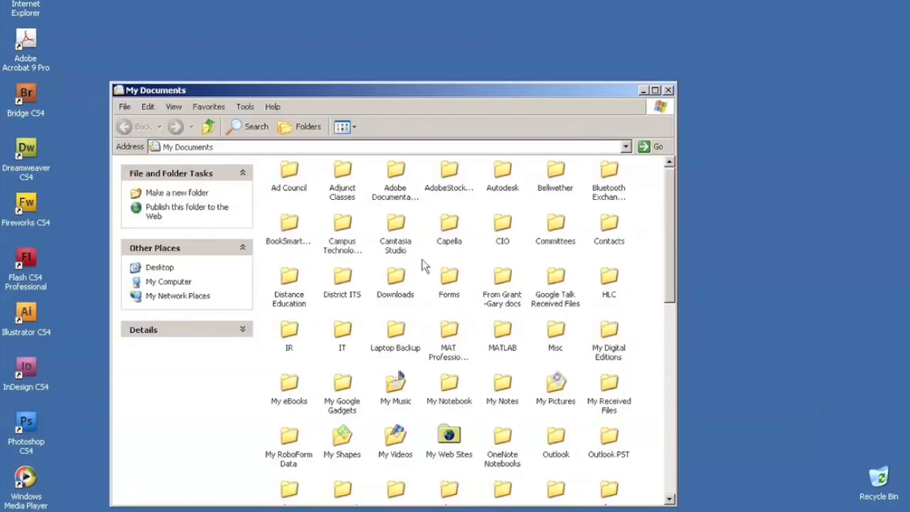
pyautogui.scroll(-3)
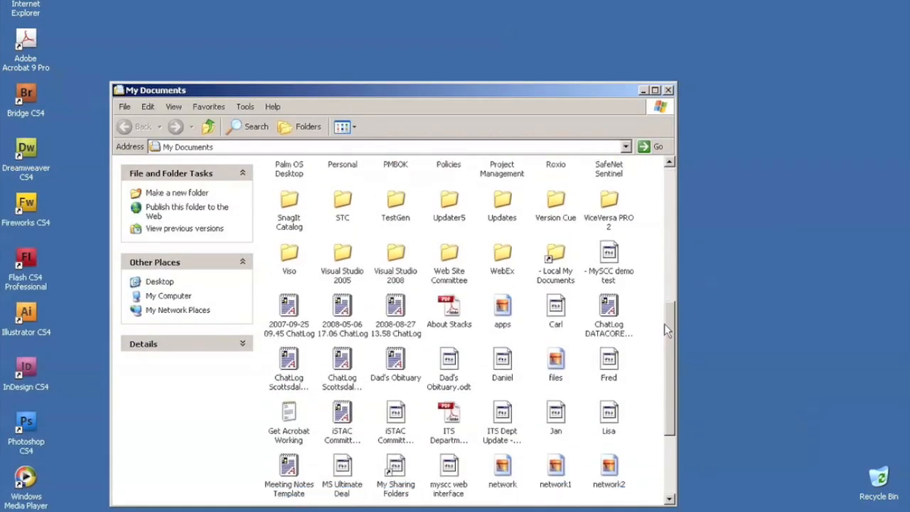
pyautogui.scroll(3)
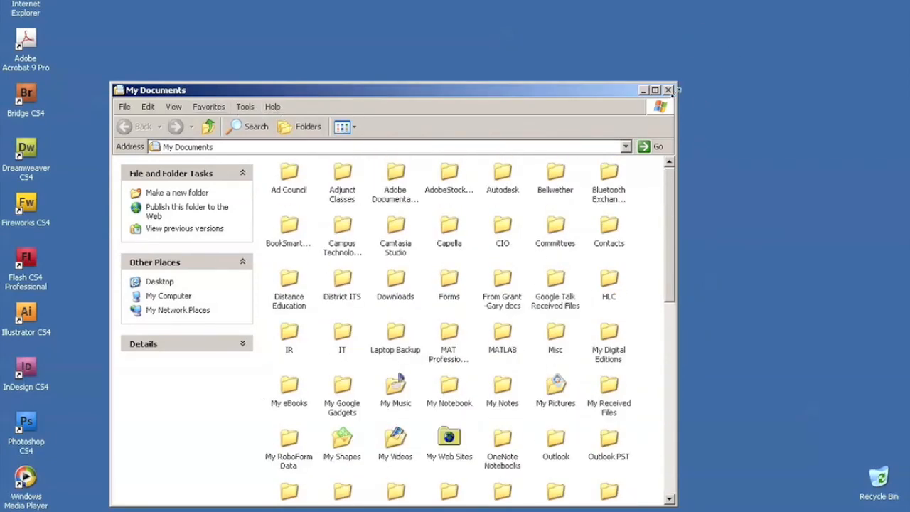
pyautogui.click(668, 90)
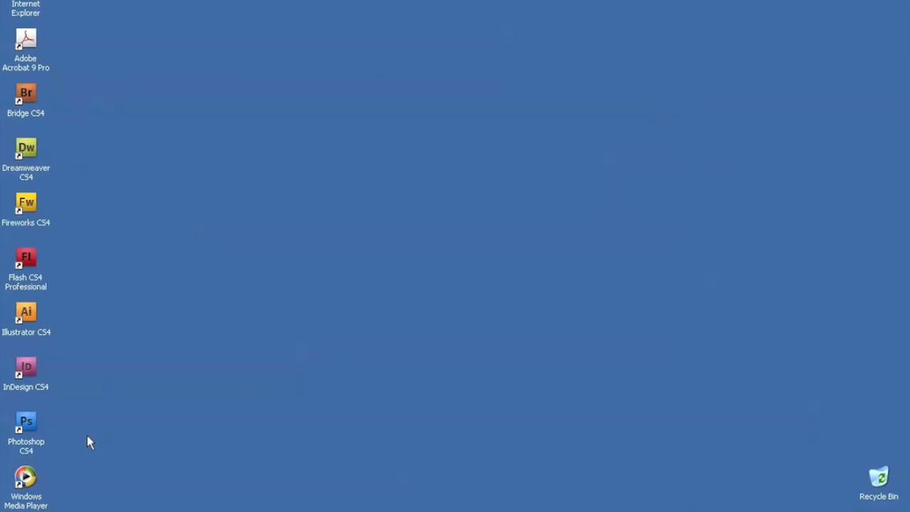
# - Launch Photoshop CS4 from its desktop icon
pyautogui.click(25, 427)
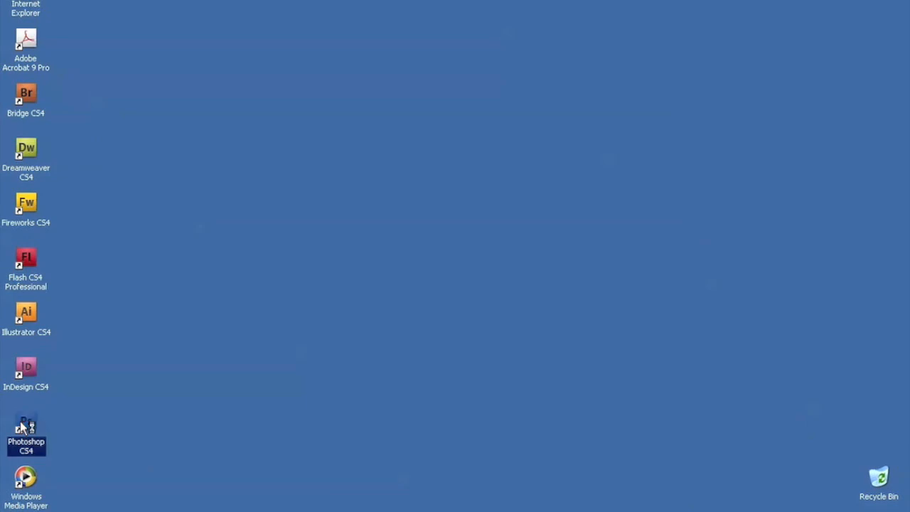
pyautogui.moveTo(310, 176)
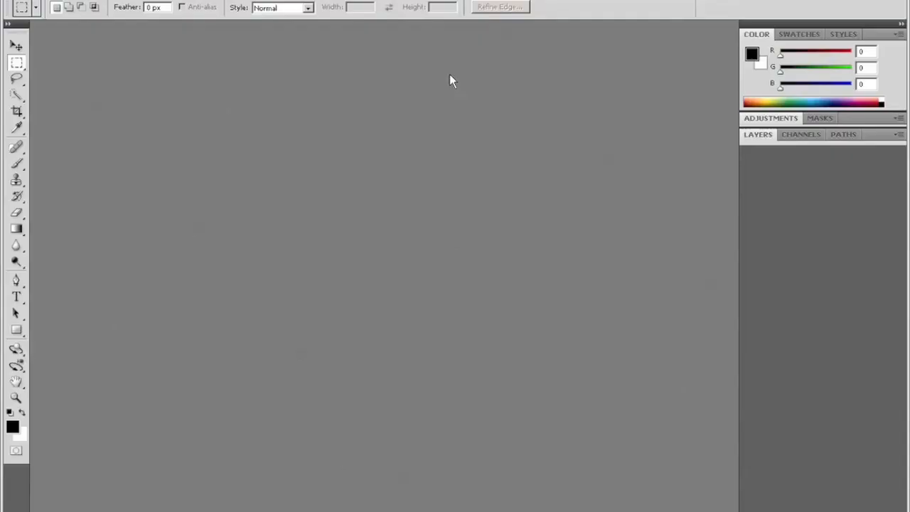
pyautogui.moveTo(319, 101)
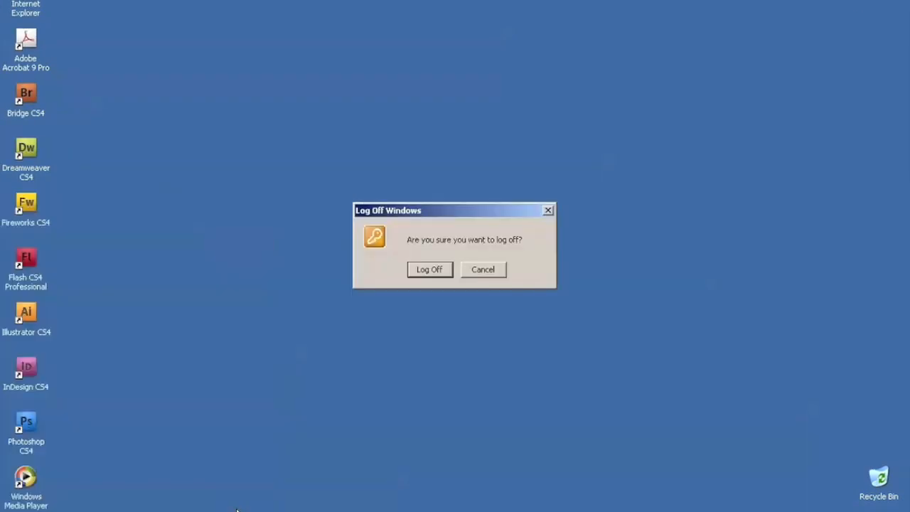
# - Confirm Log Off to end the Adobe CS4 session and return to the portal
pyautogui.click(484, 268)
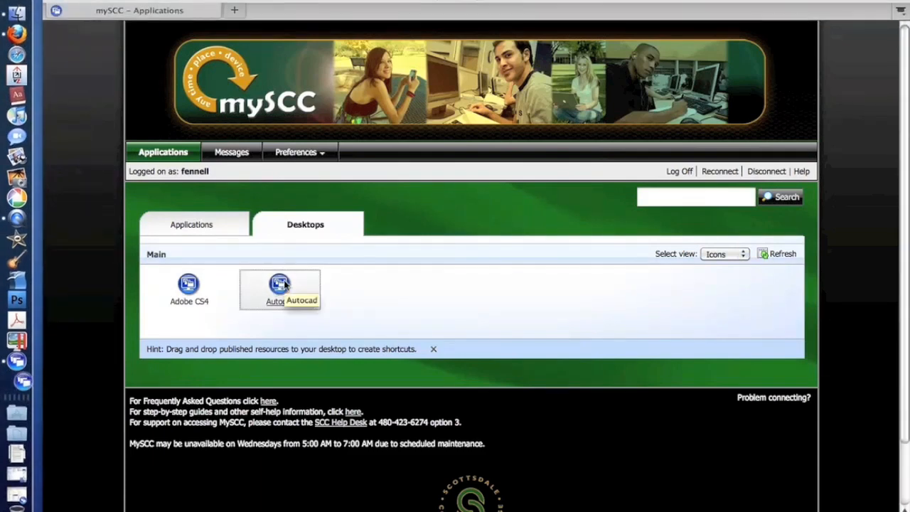
# - Launch the Autocad virtual desktop and begin Windows sign-in with Ctrl+Alt+Delete
pyautogui.doubleClick(279, 285)
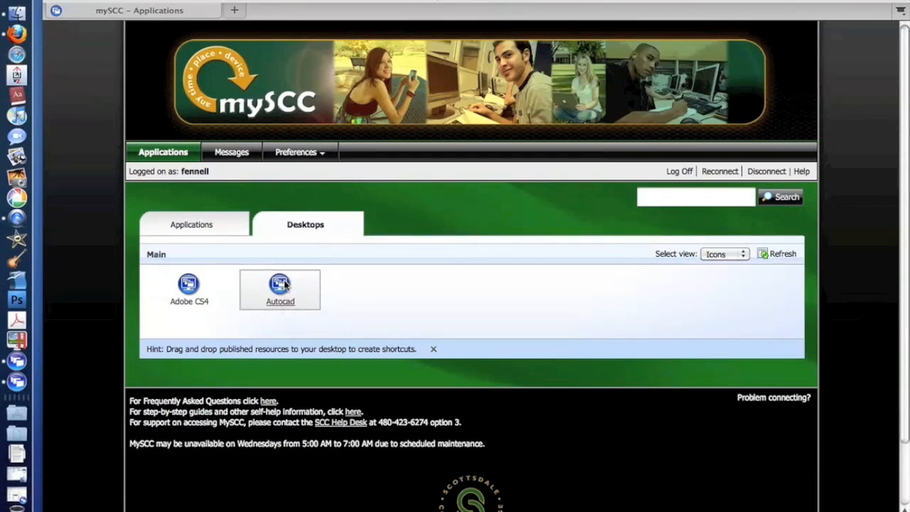
pyautogui.doubleClick(279, 285)
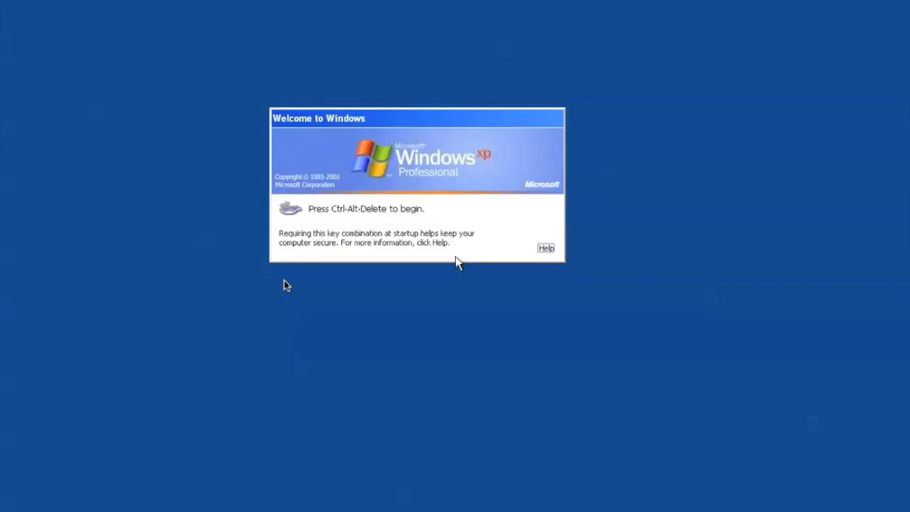
pyautogui.press('ctrl+alt+delete')
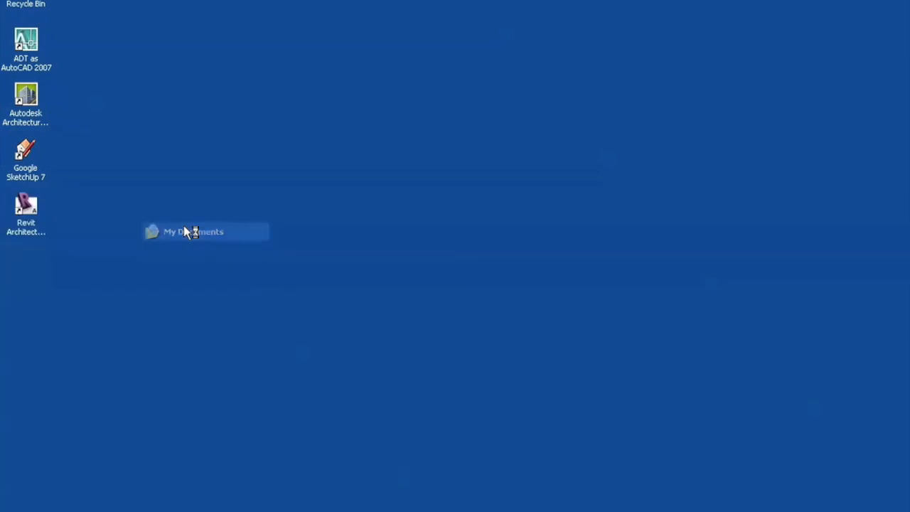
# - Check My Documents, then view the local, removable and network drives in My Computer
pyautogui.doubleClick(193, 230)
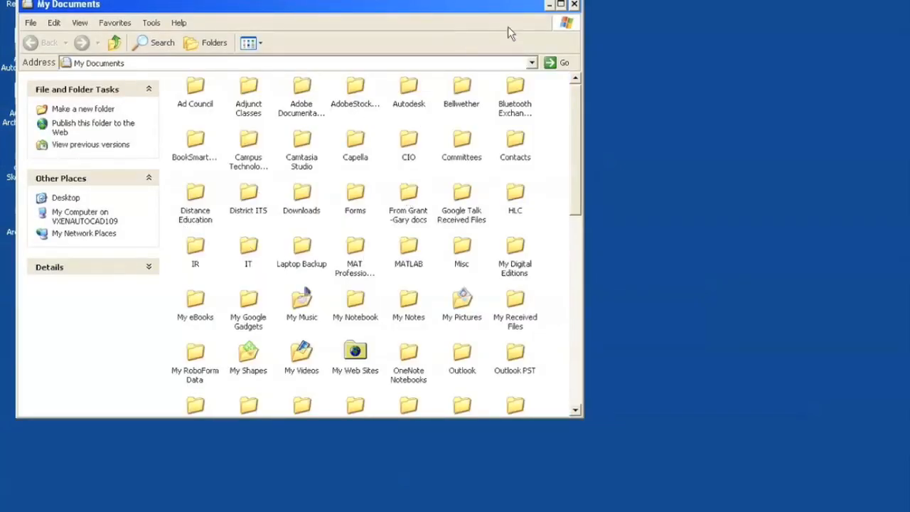
pyautogui.click(573, 6)
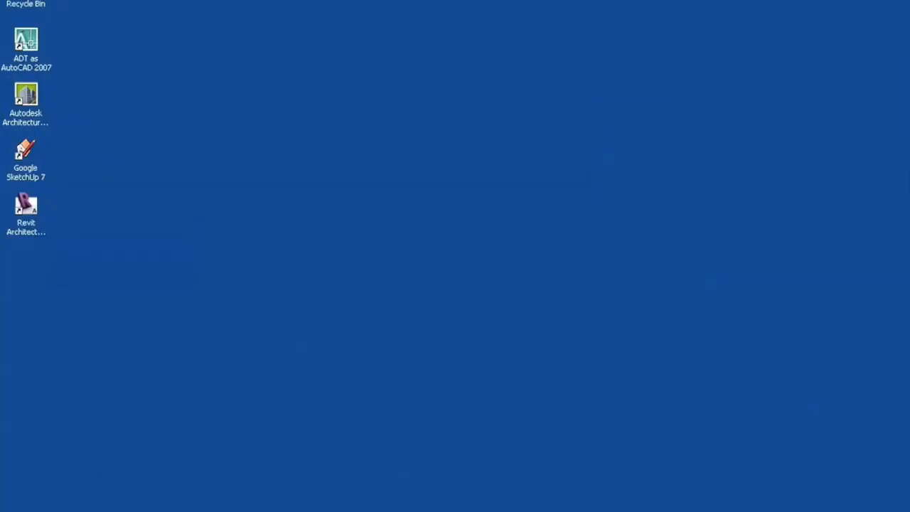
pyautogui.click(21, 510)
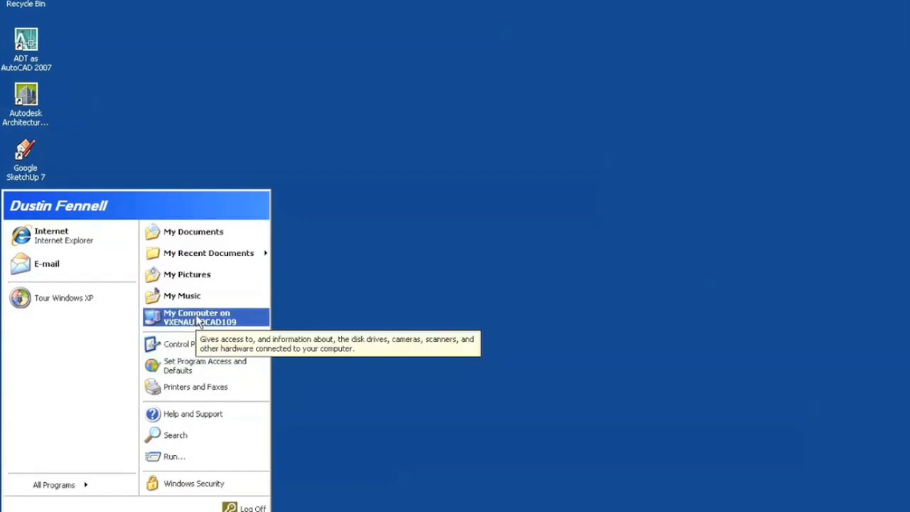
pyautogui.click(197, 318)
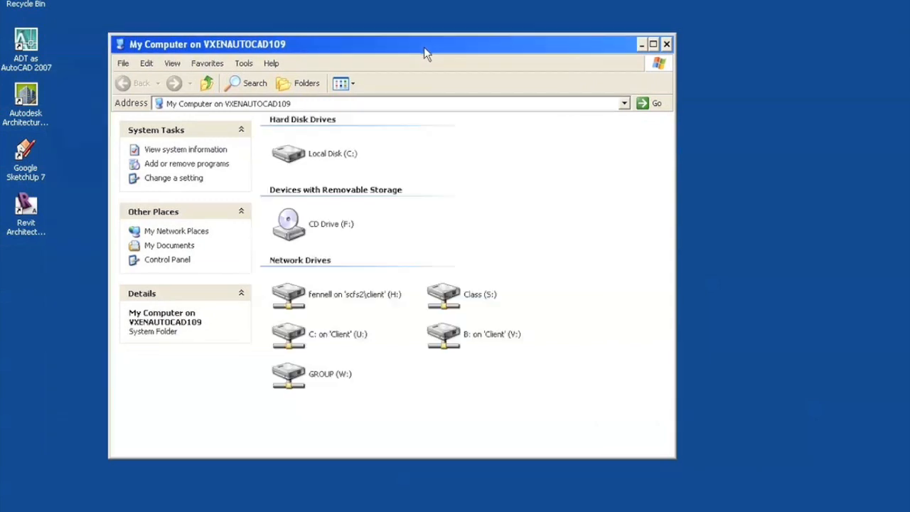
pyautogui.moveTo(685, 32)
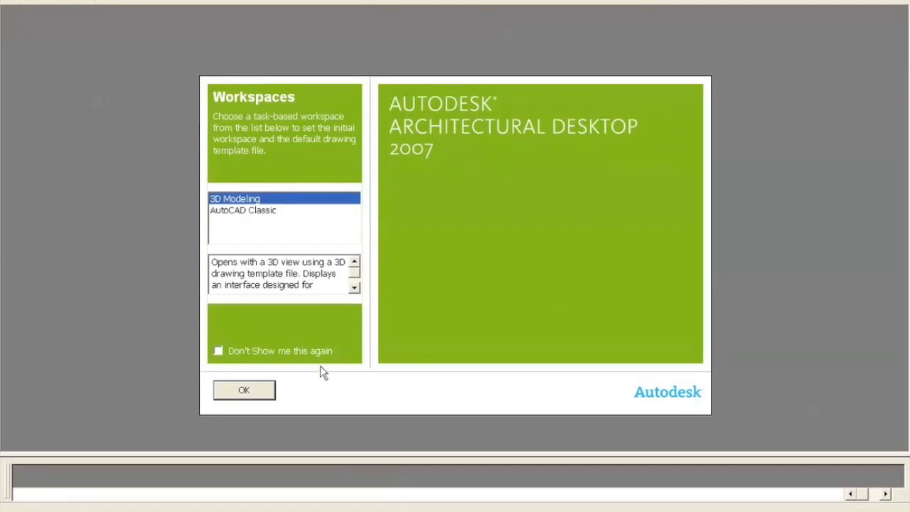
# - Accept the Workspaces dialog, then confirm Log Off to end the Autocad session
pyautogui.click(243, 390)
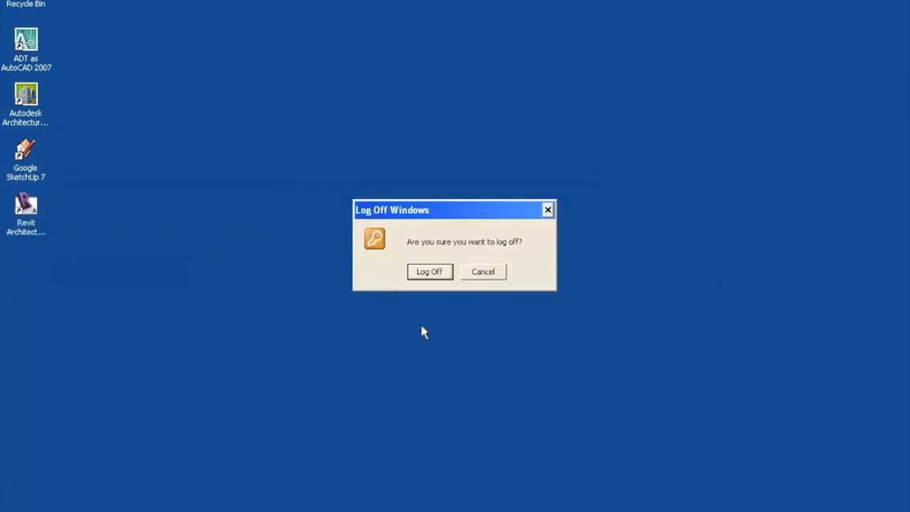
pyautogui.click(484, 270)
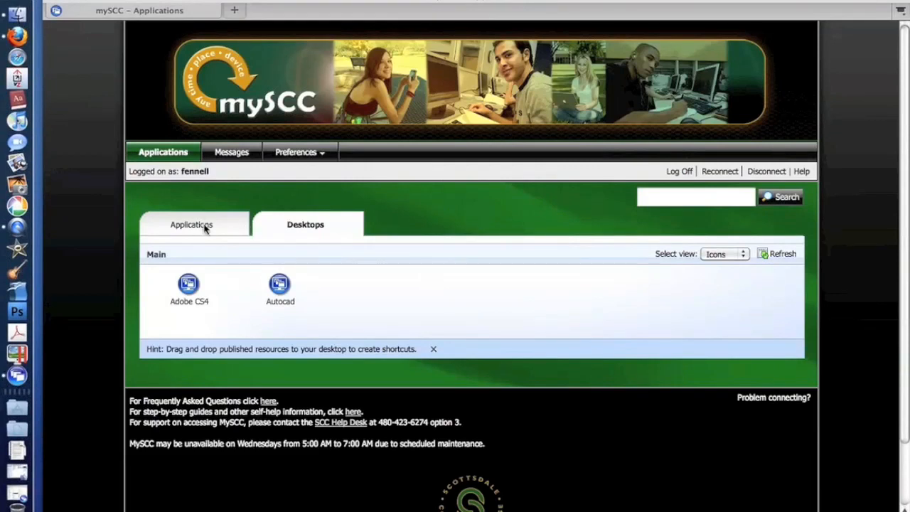
# - Return to the Applications tab and look through the full list of application icons
pyautogui.click(191, 225)
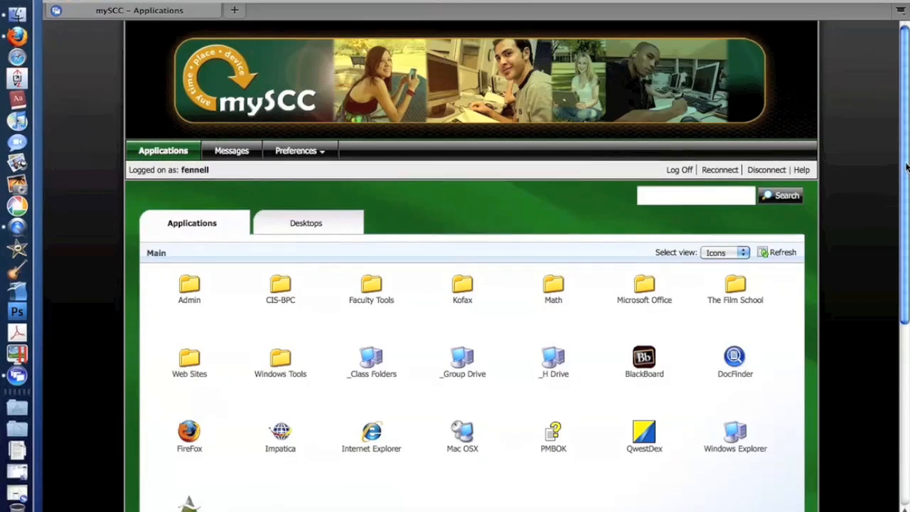
pyautogui.scroll(-3)
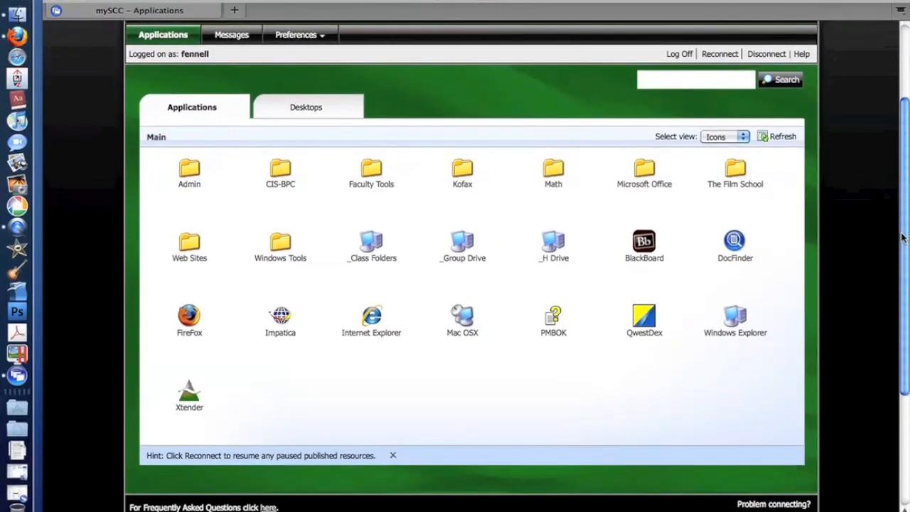
pyautogui.moveTo(189, 242)
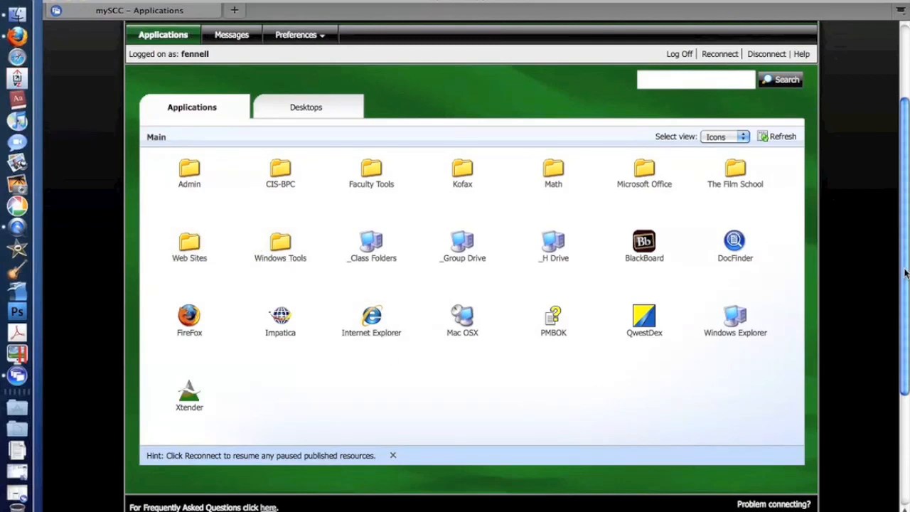
pyautogui.scroll(3)
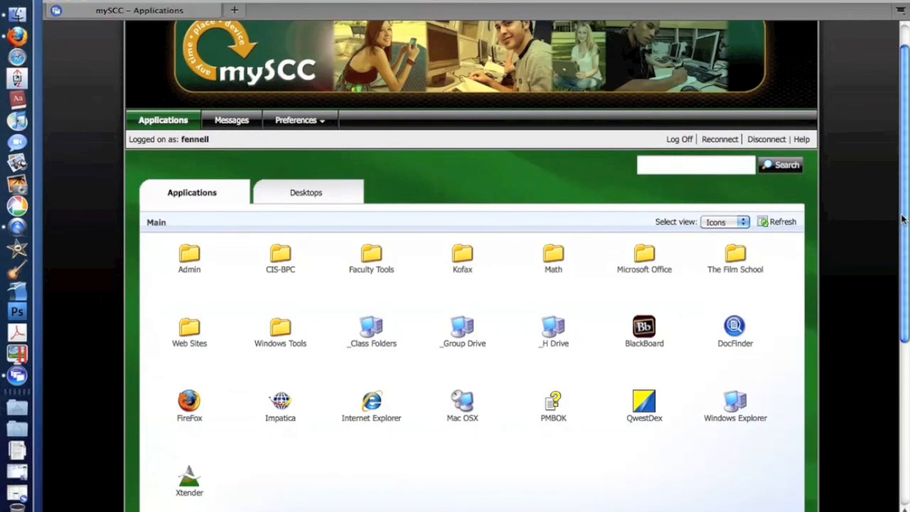
pyautogui.moveTo(575, 236)
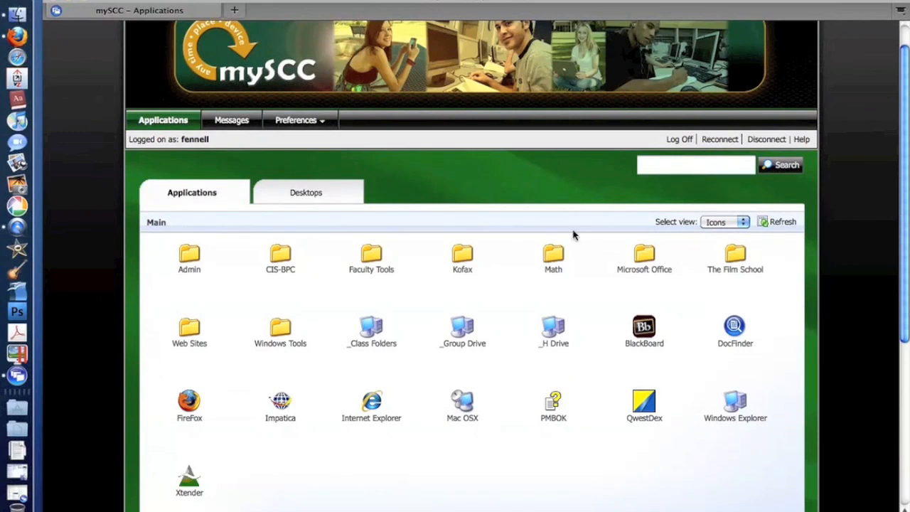
pyautogui.moveTo(370, 269)
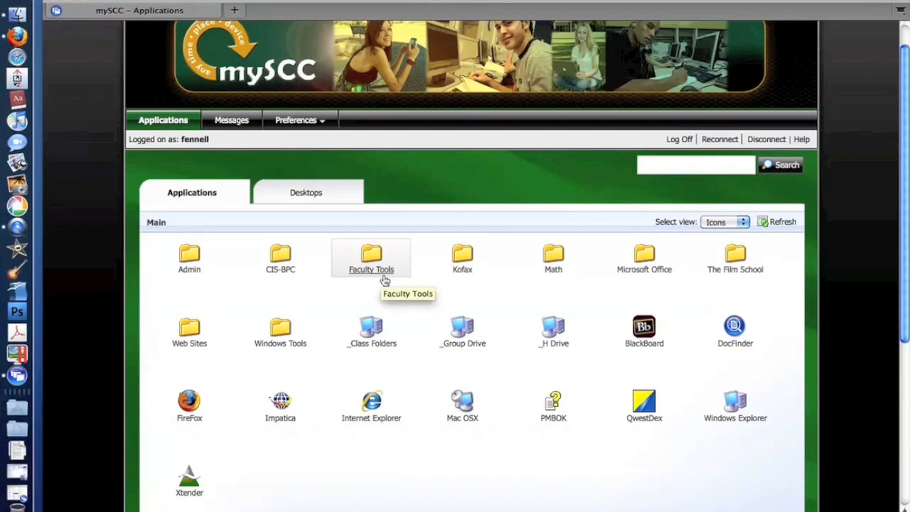